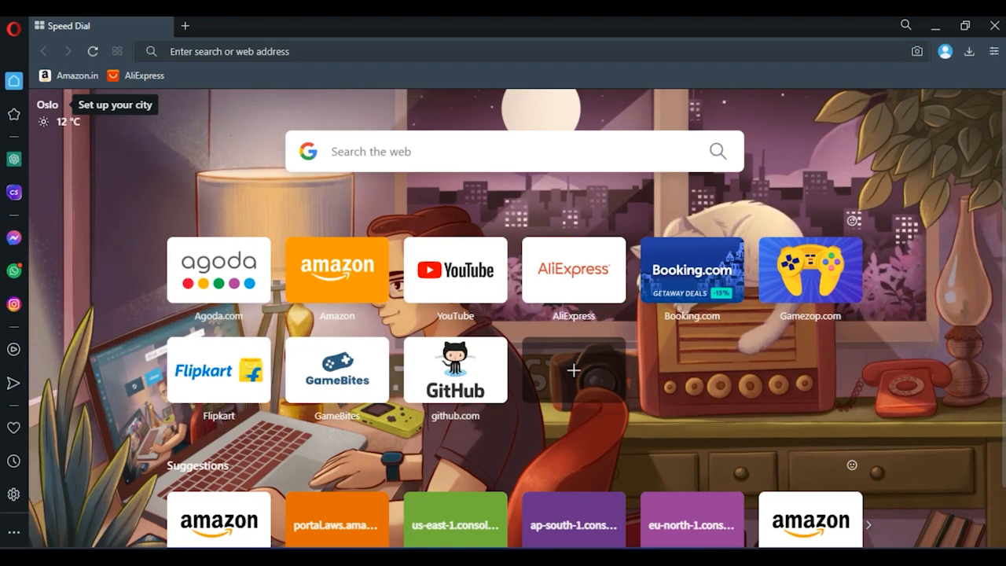
Terminate the running Gaming instance from the EC2 Instances list so it shuts down.
left_click(571, 519)
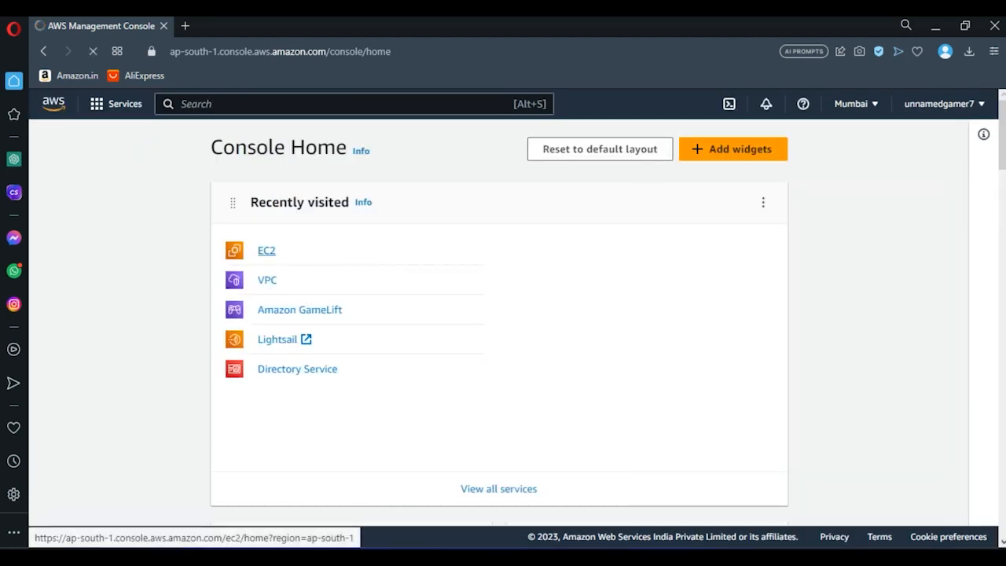
left_click(267, 249)
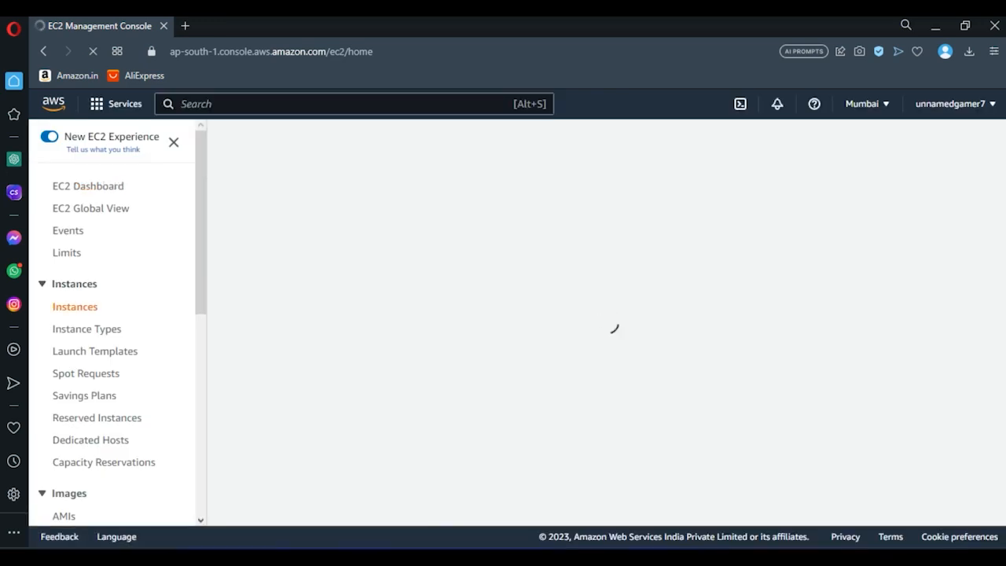
left_click(76, 305)
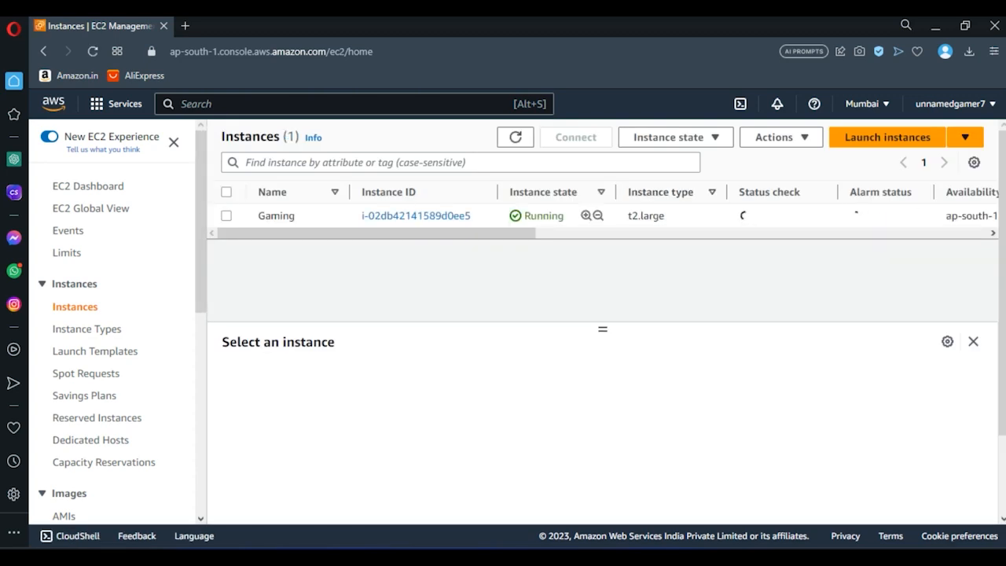
left_click(669, 137)
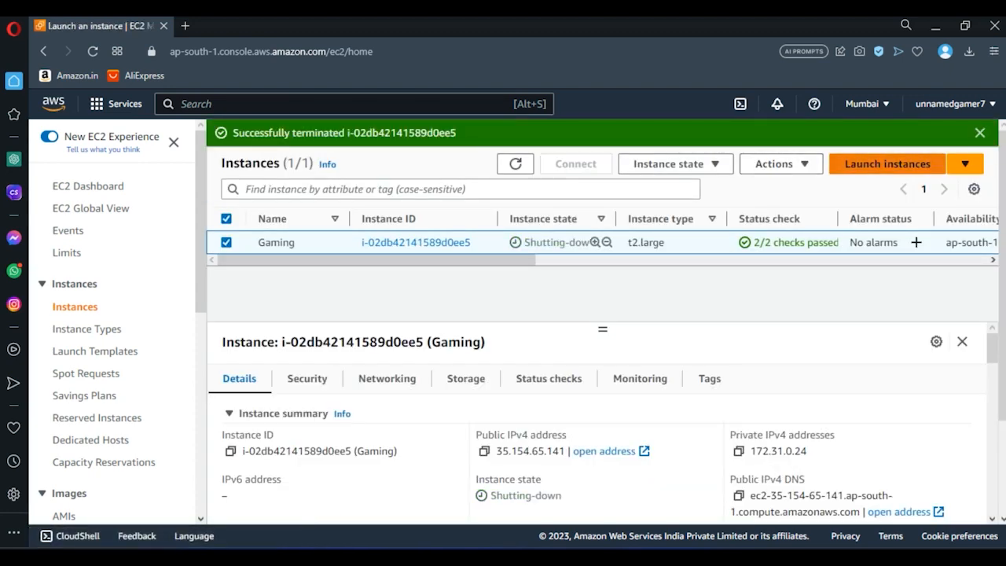
Start a new launch named 'pterodactyl panel' with the Debian 11 image and t2.large type.
left_click(886, 164)
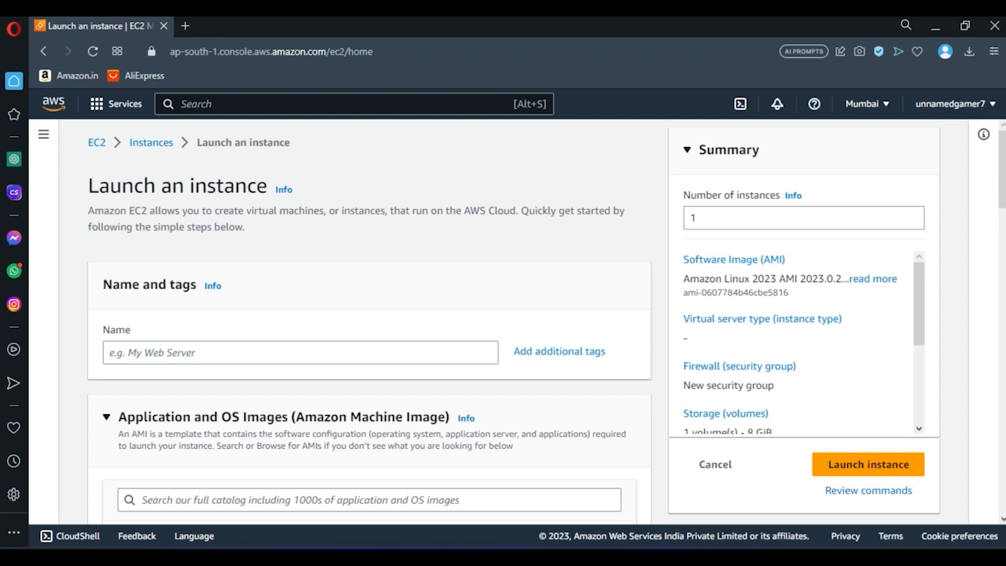
scroll("down", 3)
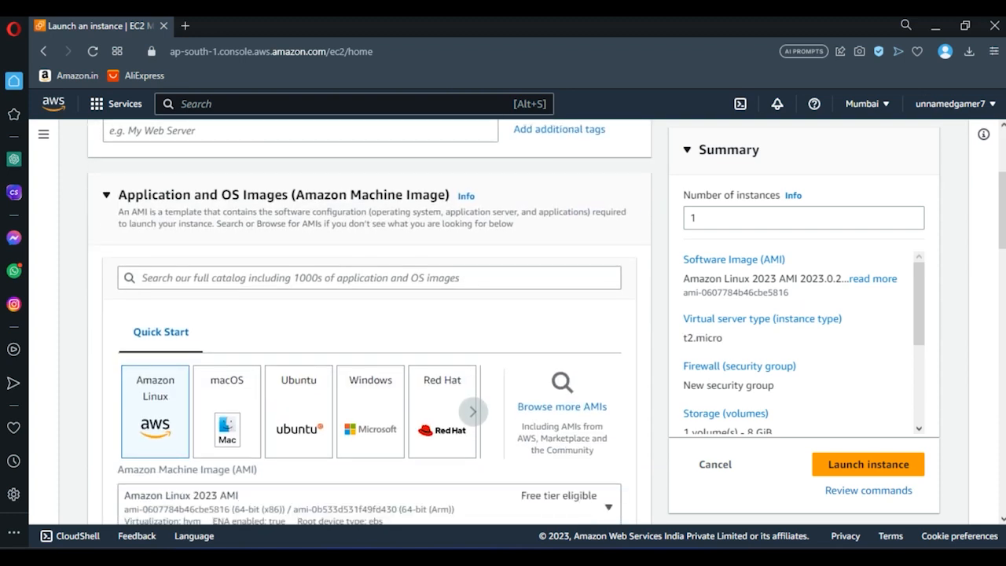
type("pterodactyl panel")
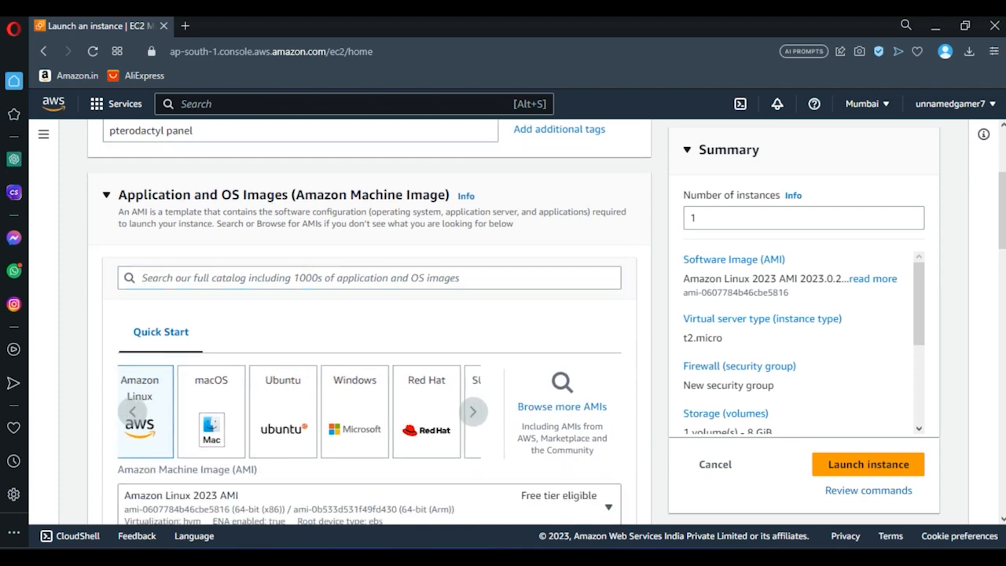
left_click(472, 412)
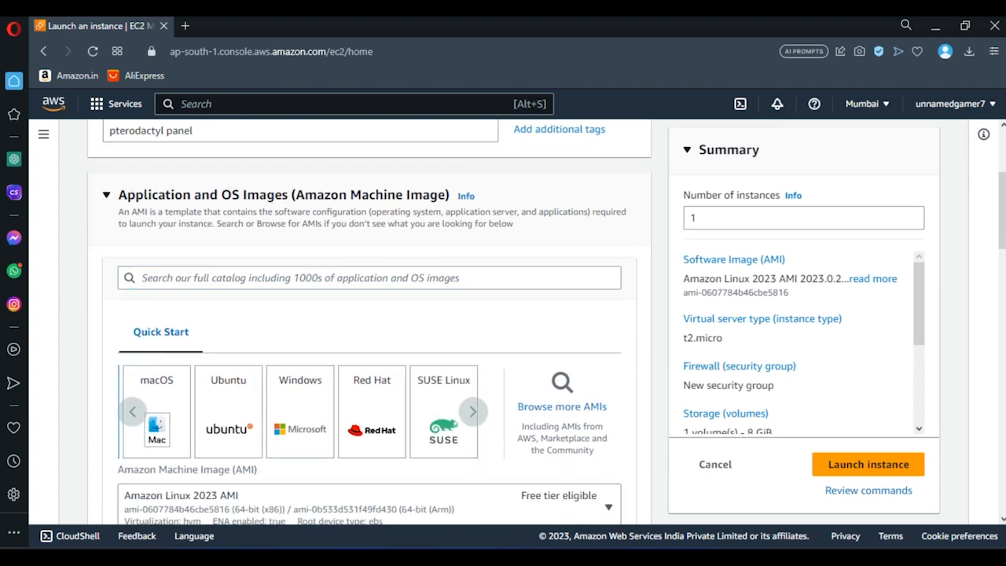
left_click(471, 411)
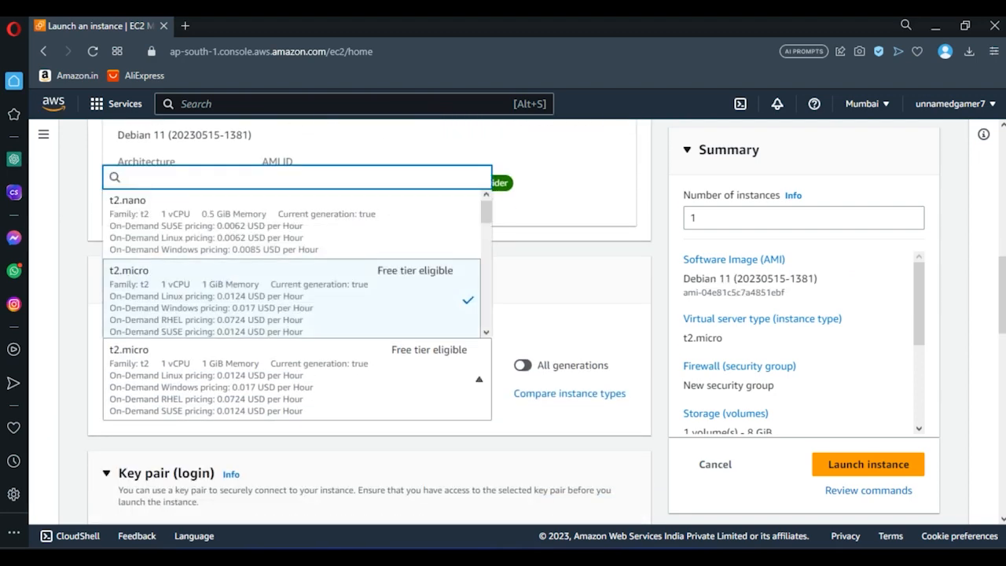
scroll("down", 3)
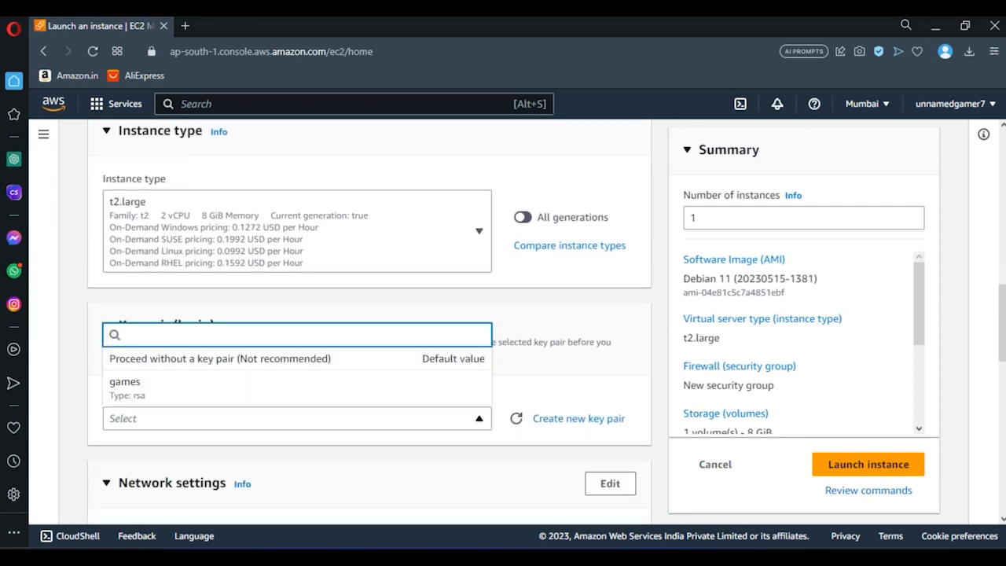
Create an RSA .pem key pair named 'pterodactyl' and download its key file.
left_click(578, 418)
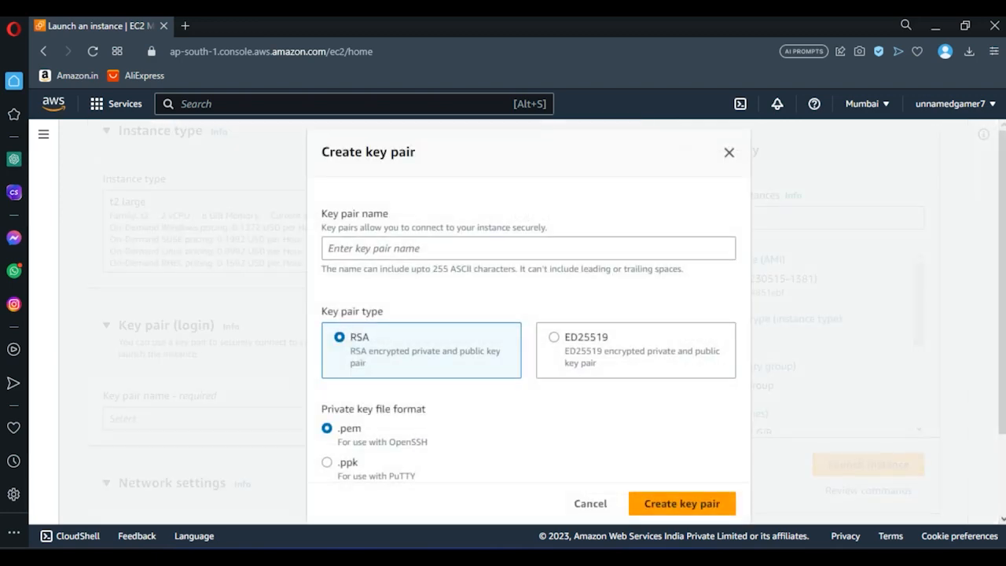
type("pnal")
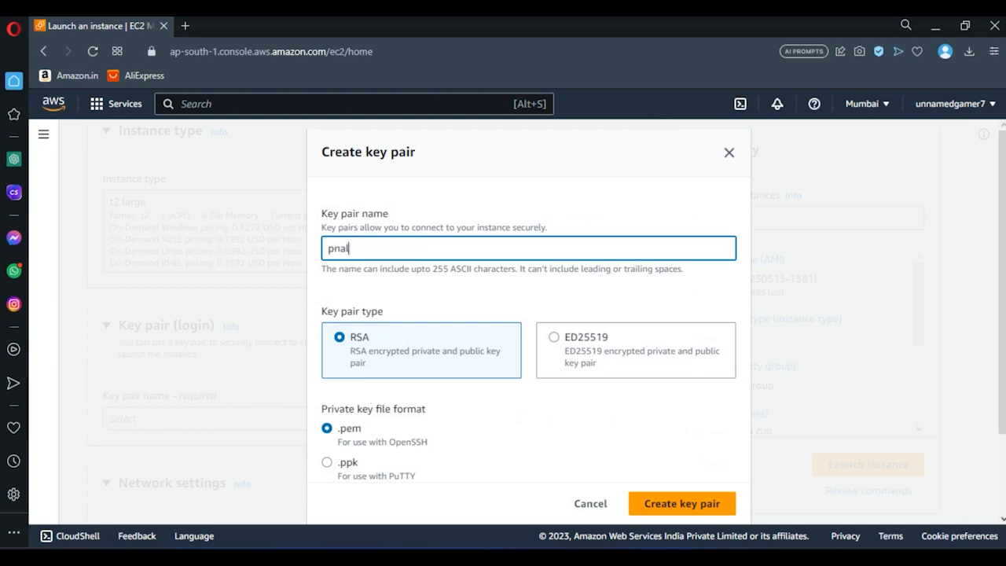
type("pterodactyl")
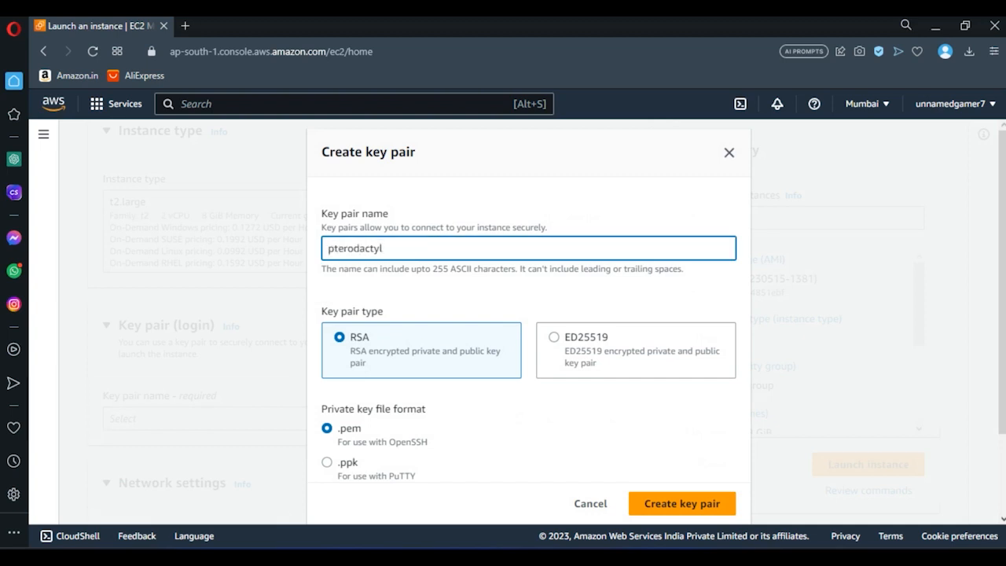
left_click(680, 503)
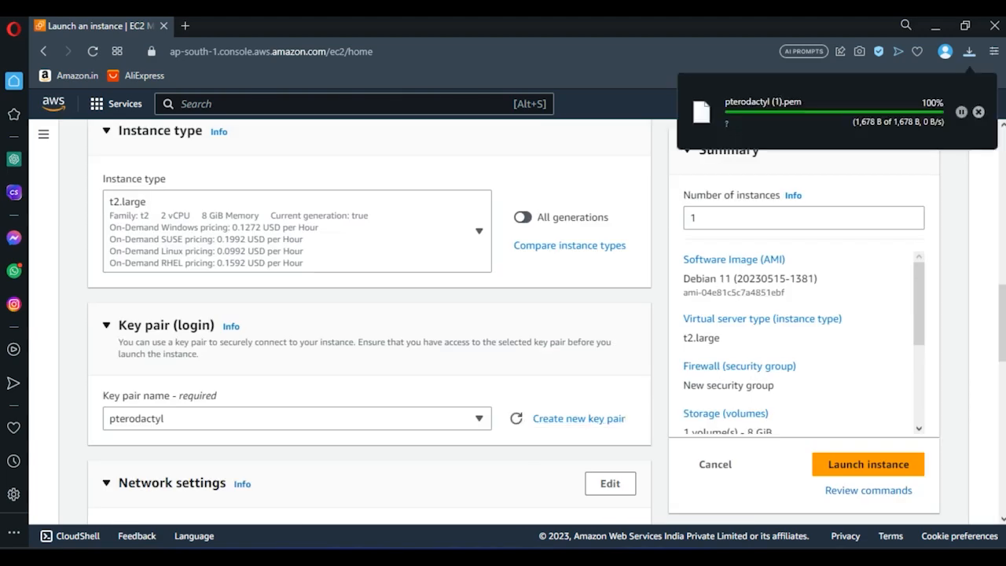
Set the root volume to 30 GiB and launch the pterodactyl panel instance.
scroll("down", 3)
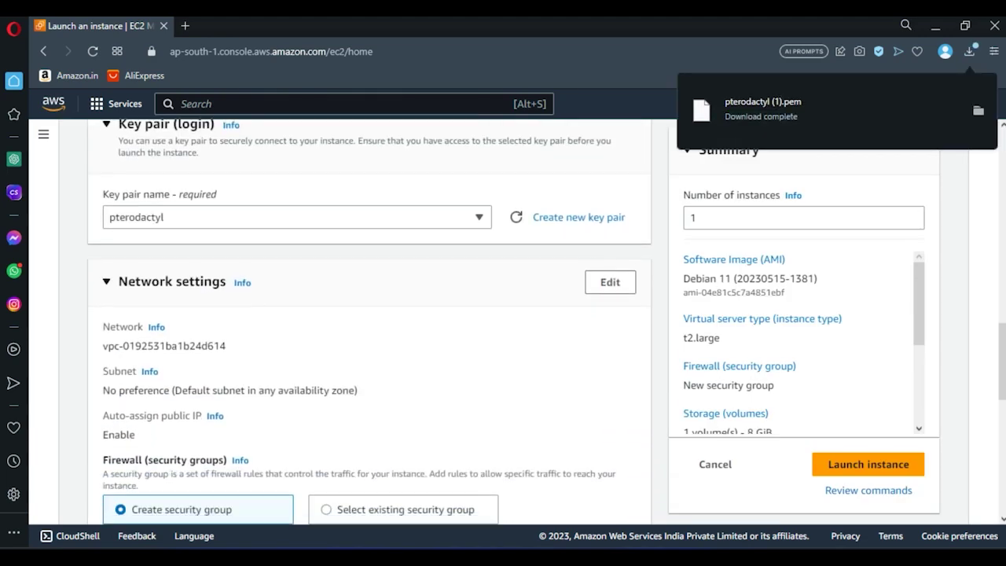
scroll("down", 3)
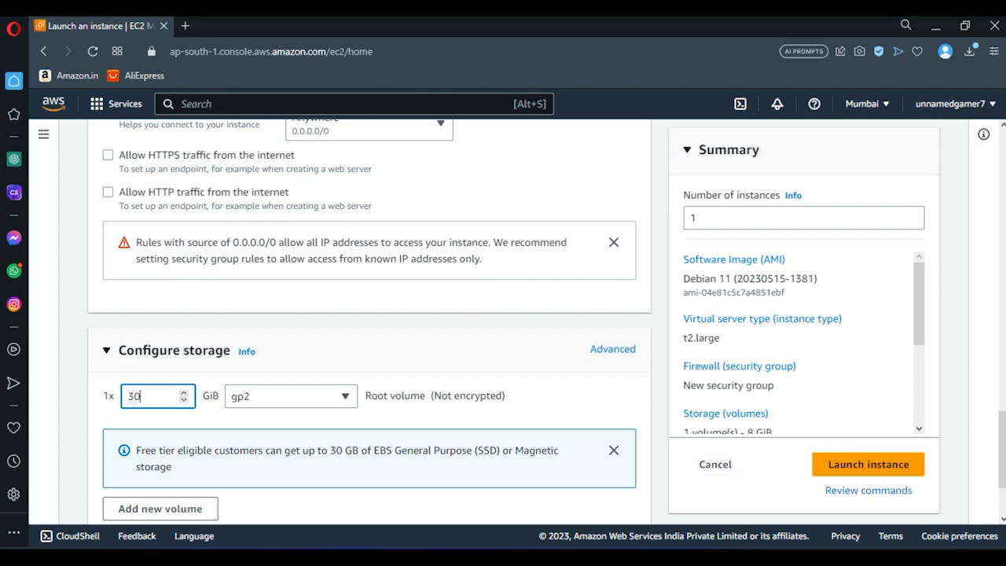
scroll("up", 3)
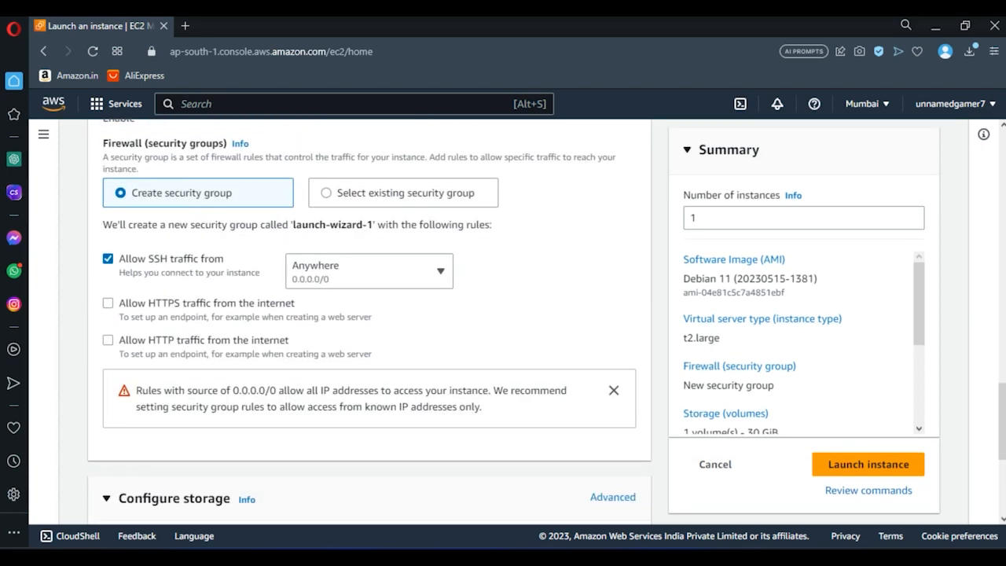
scroll("up", 3)
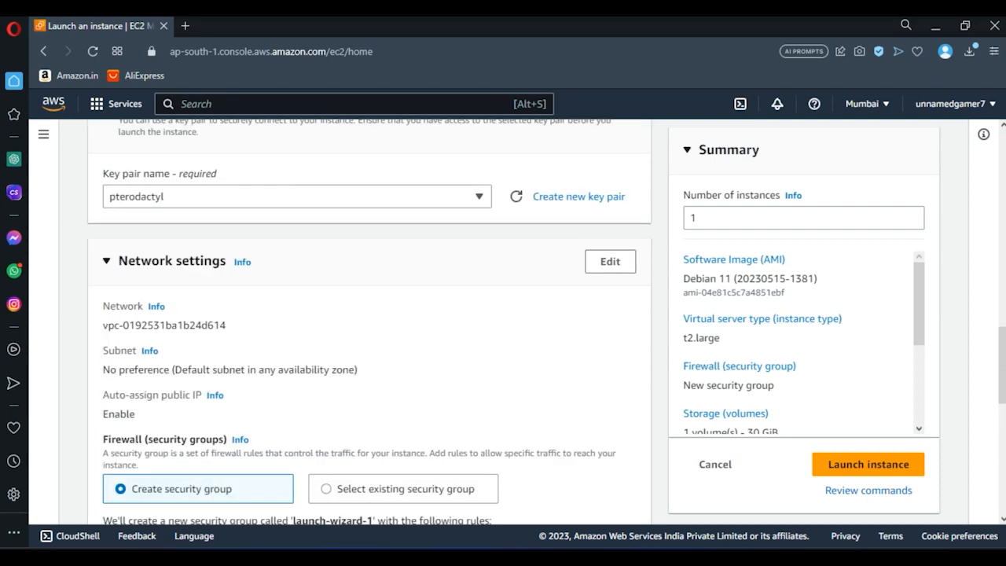
scroll("down", 3)
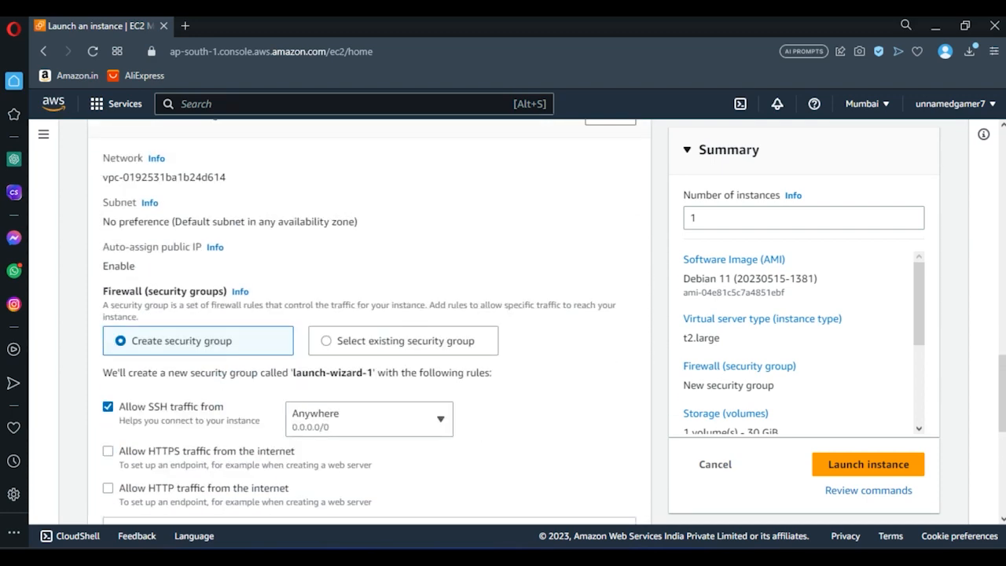
scroll("down", 3)
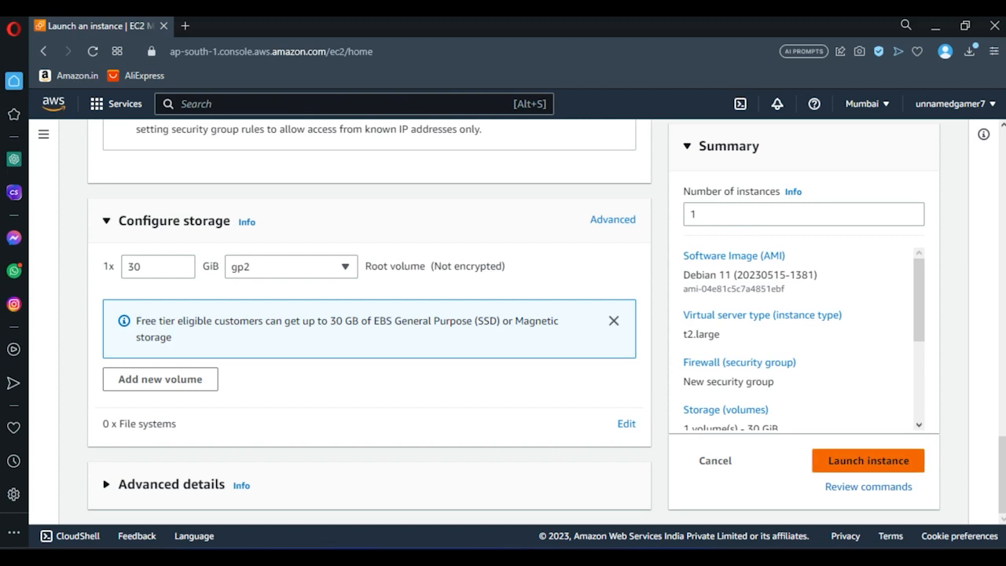
left_click(867, 459)
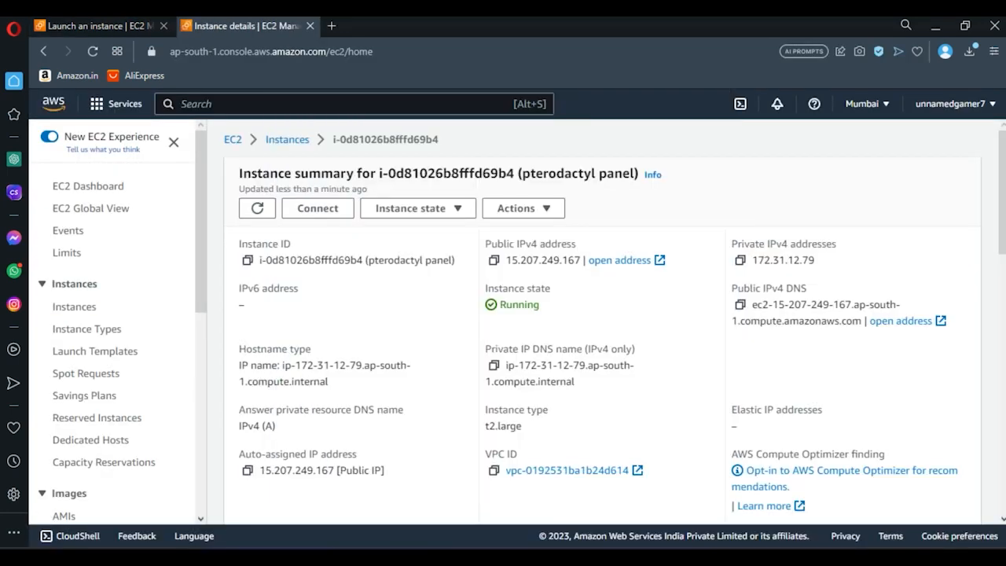
Edit the launch-wizard-1 security group's inbound rules, adding an HTTP port 80 rule beside SSH.
scroll("down", 3)
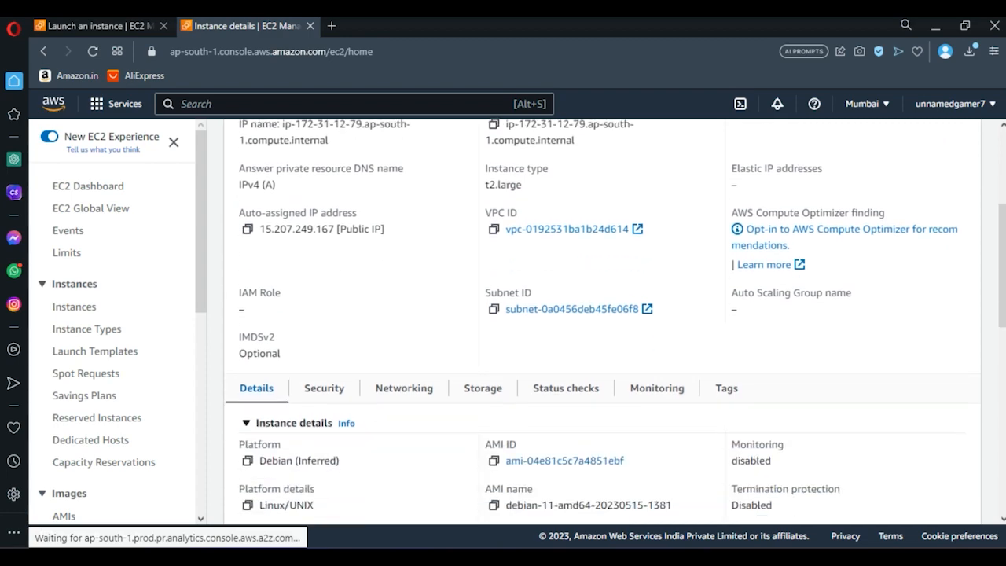
left_click(324, 386)
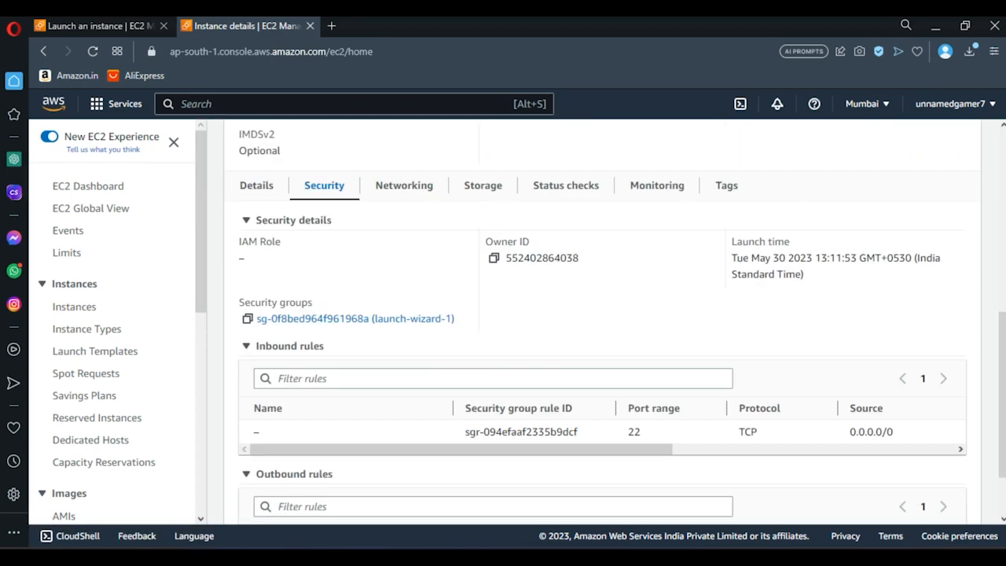
left_click(355, 318)
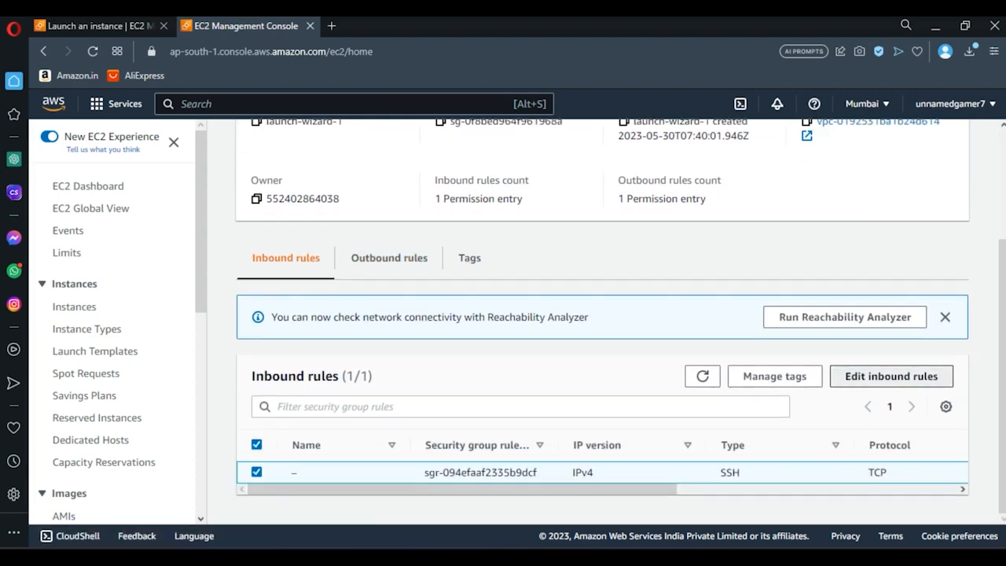
left_click(889, 375)
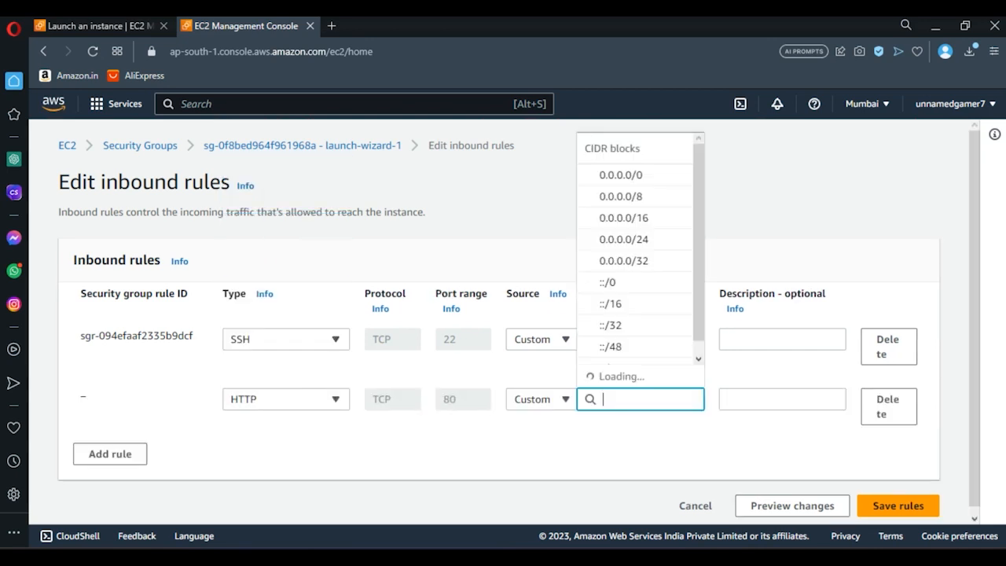
Add HTTPS, Custom TCP 8080 and 2022 inbound rules with their sources and save all five rules.
left_click(897, 506)
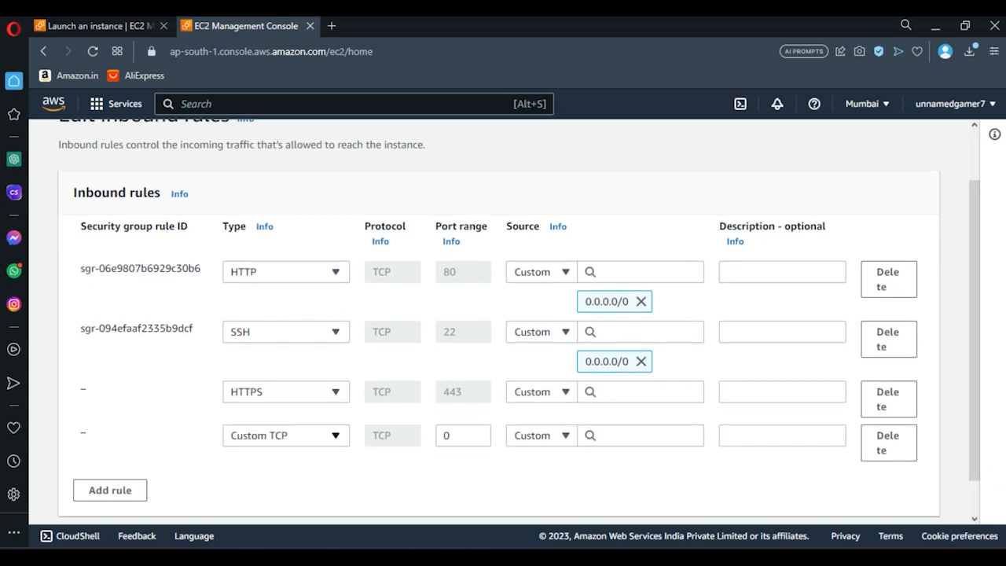
type("8080")
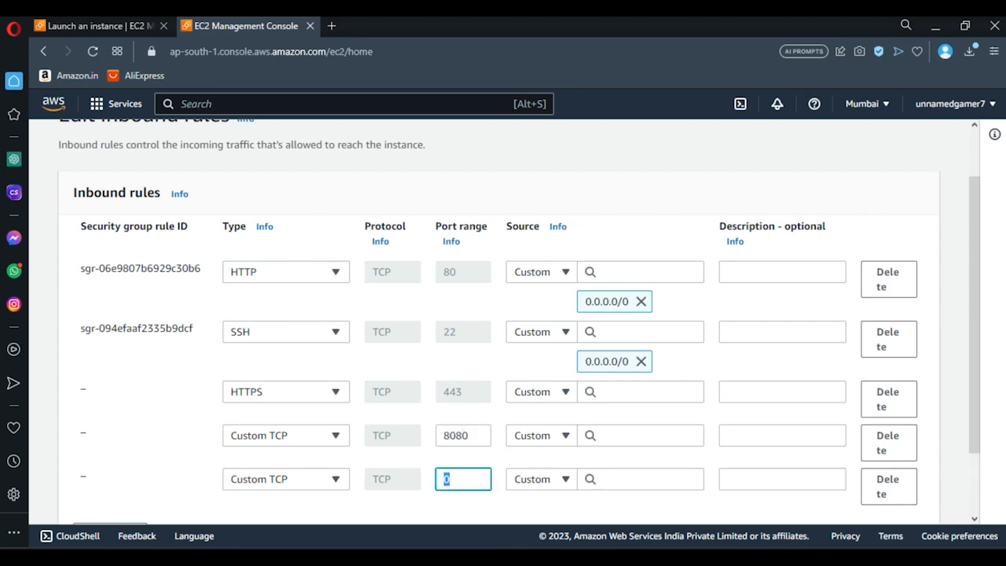
type("2022")
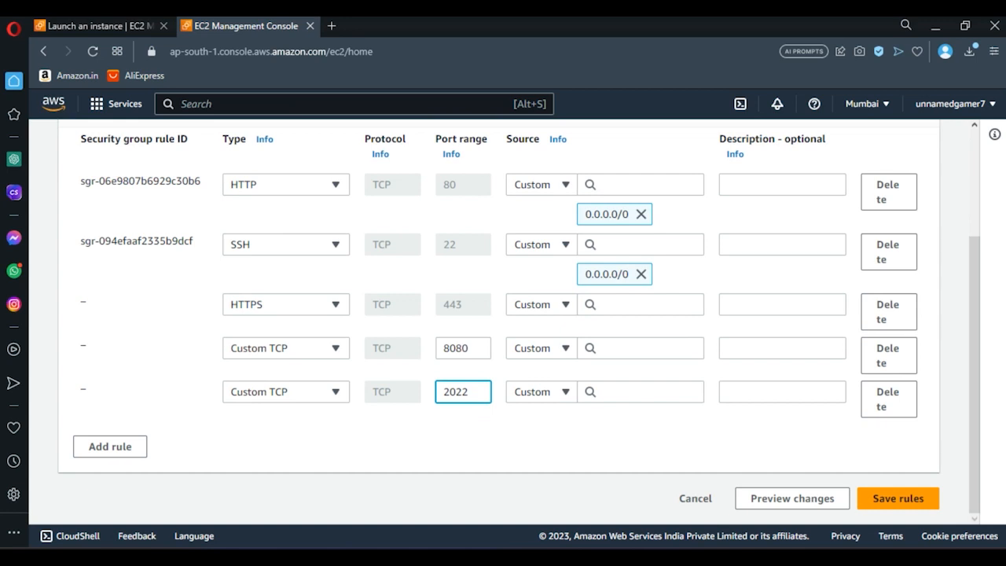
scroll("up", 3)
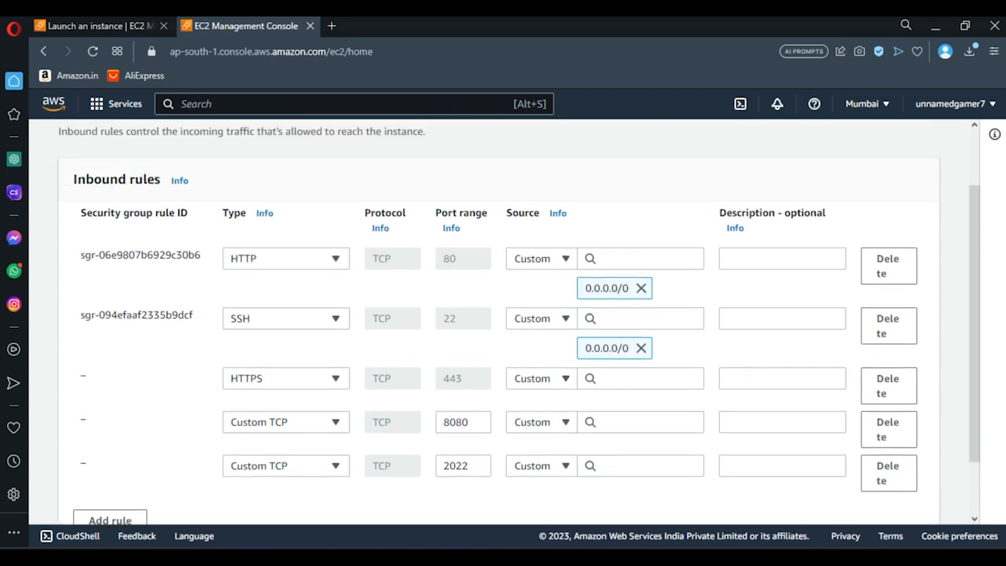
scroll("down", 3)
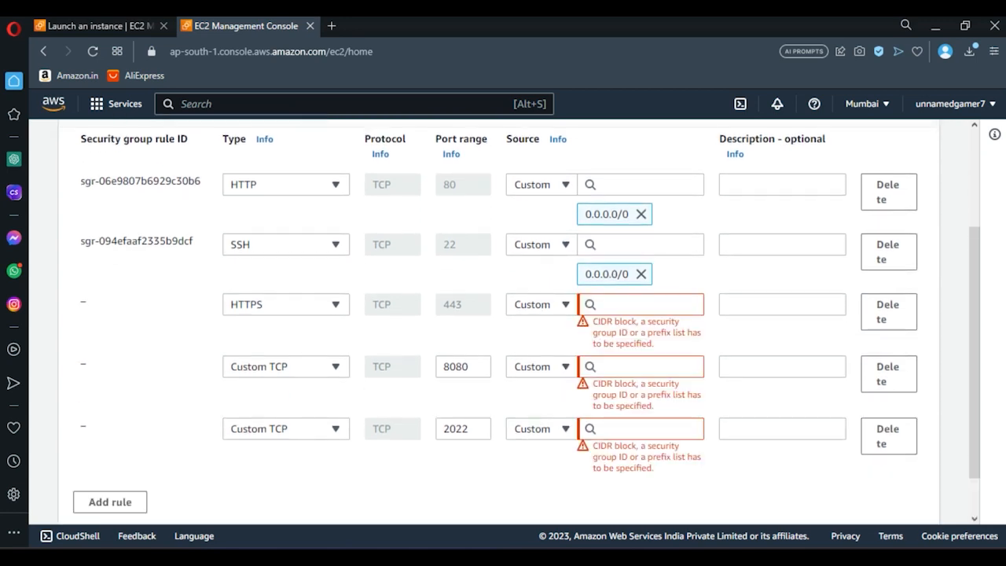
left_click(638, 305)
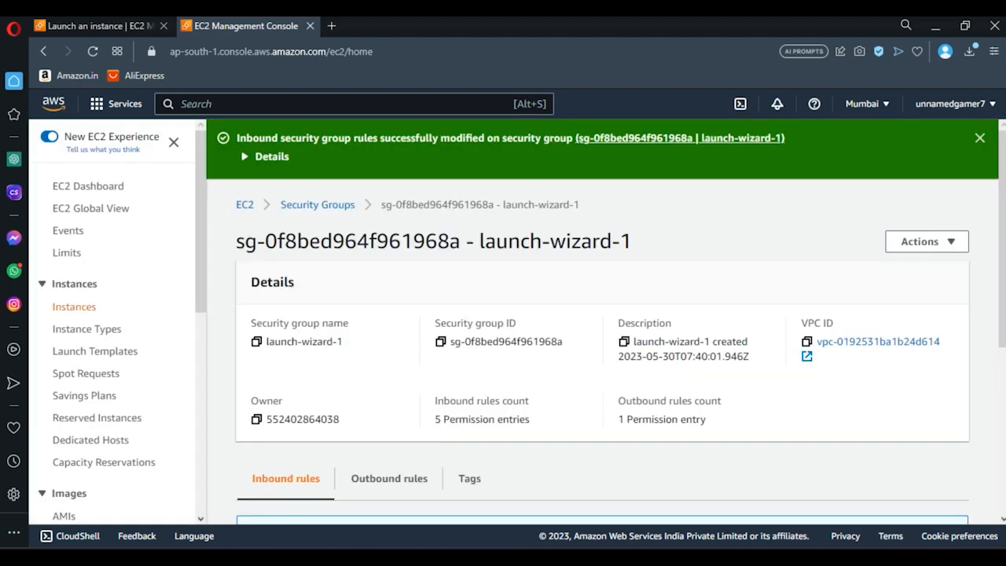
View the instance's SSH client connection instructions and start PowerShell in the Downloads folder.
left_click(74, 307)
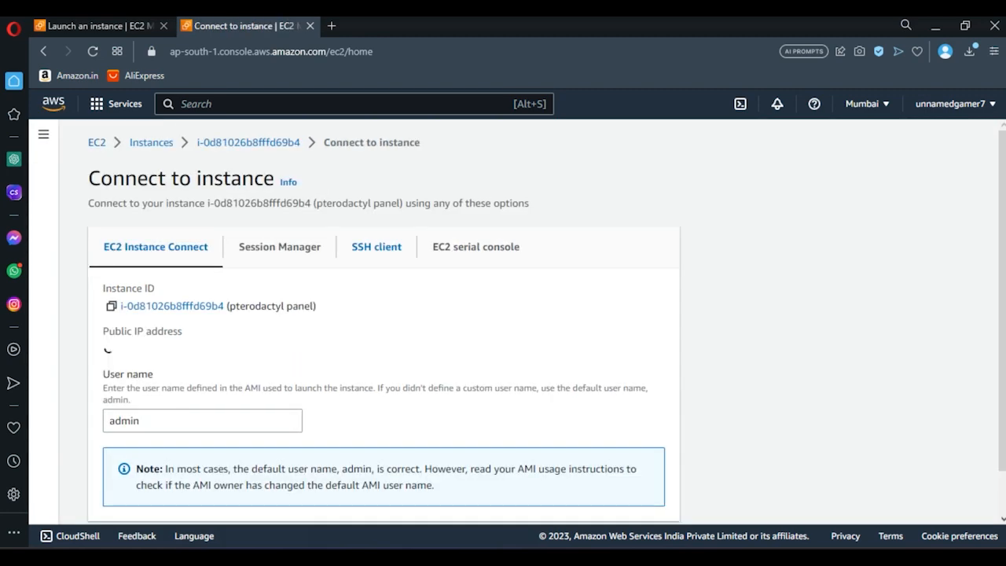
left_click(377, 247)
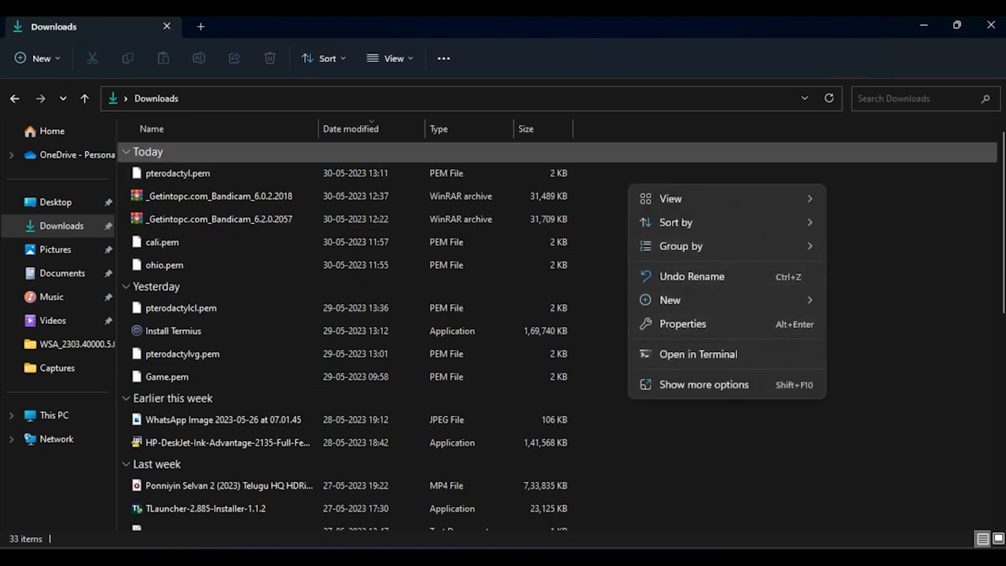
mouse_move(697, 353)
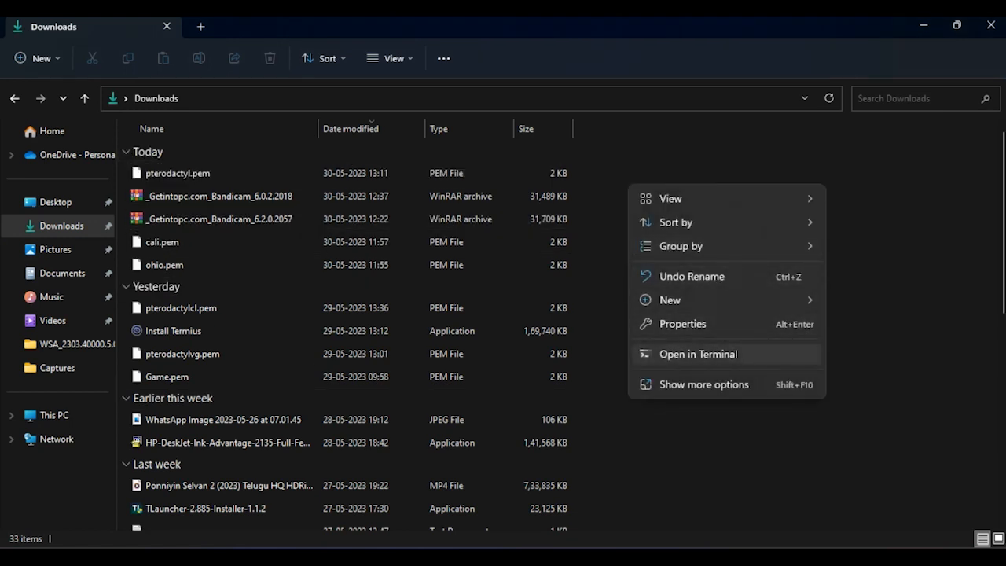
left_click(178, 172)
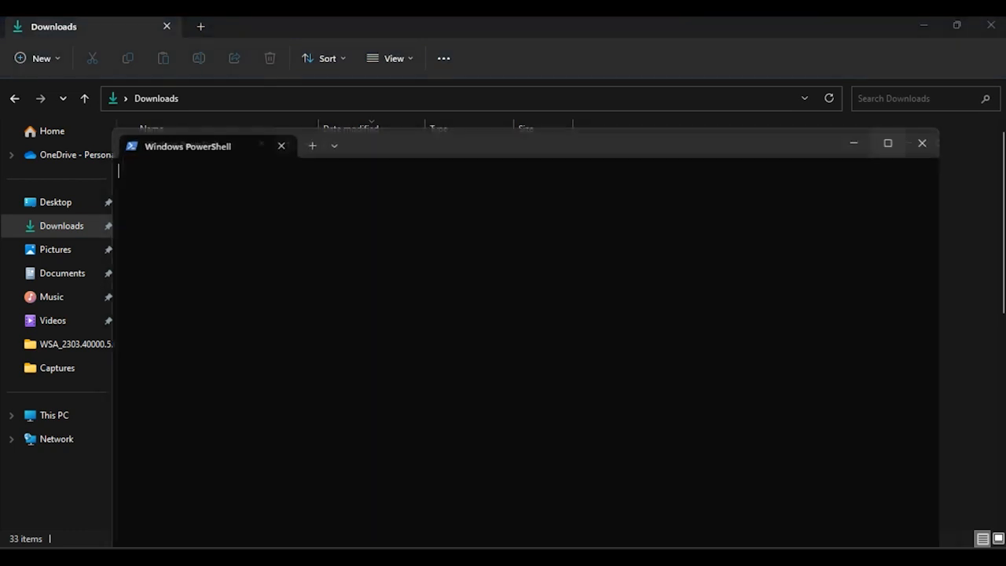
SSH as admin to the instance's public DNS with pterodactyl.pem and accept the host fingerprint with 'yes'.
left_click(886, 143)
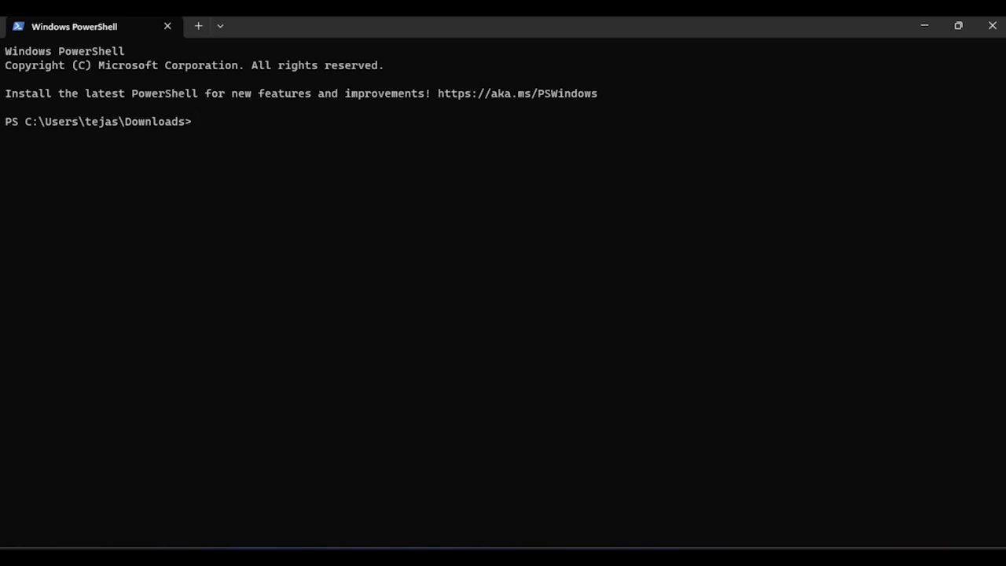
type("ssh -i \"pterodactyl.pem\" admin@ec2-15-207-249-167.ap-south-1.compute.amazonaws.com")
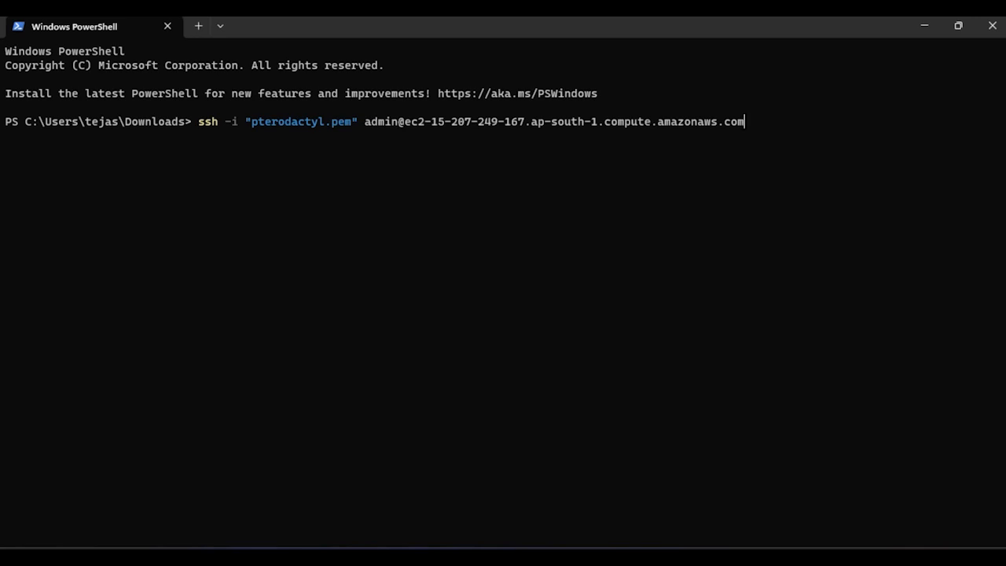
key("Return")
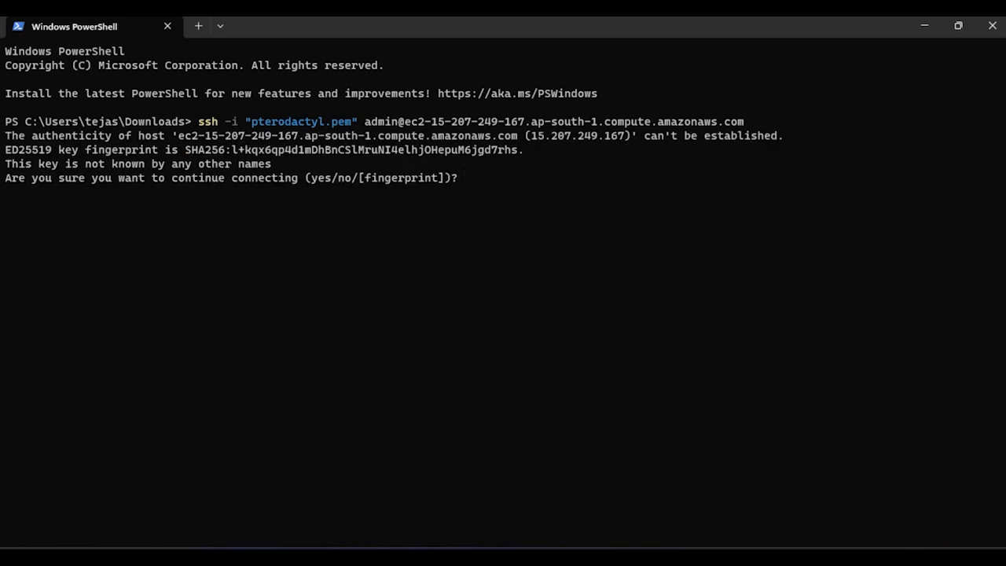
type("yes")
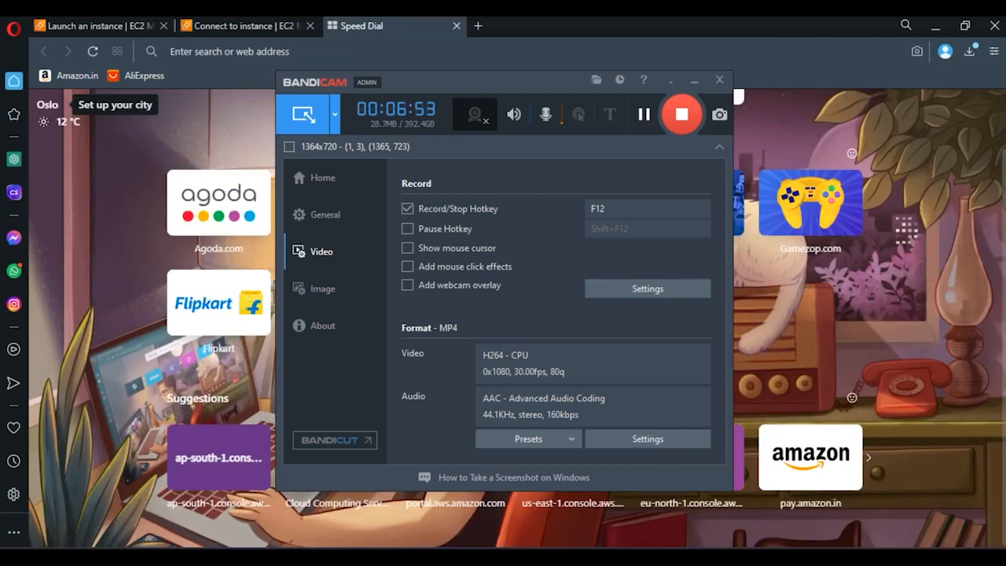
Search the web for 'pterodactyl installer' and reach the pterodactyl-installer GitHub repository.
left_click(717, 78)
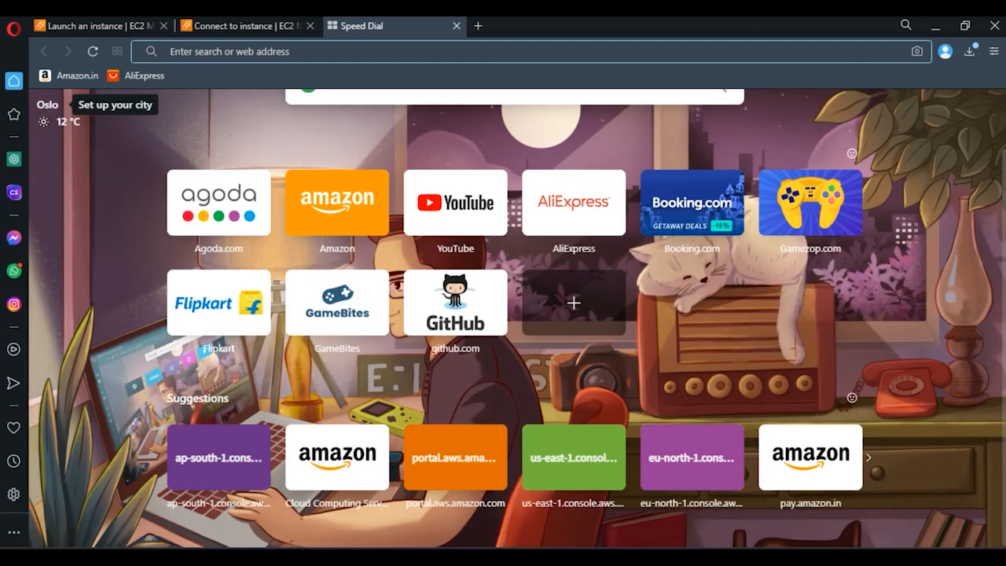
type("pterodactyl installer github")
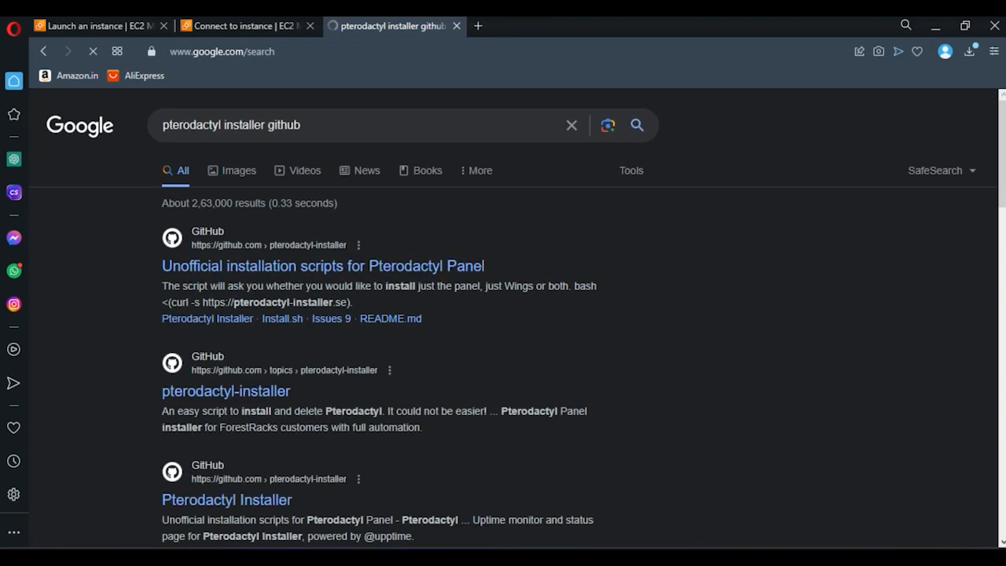
mouse_move(227, 390)
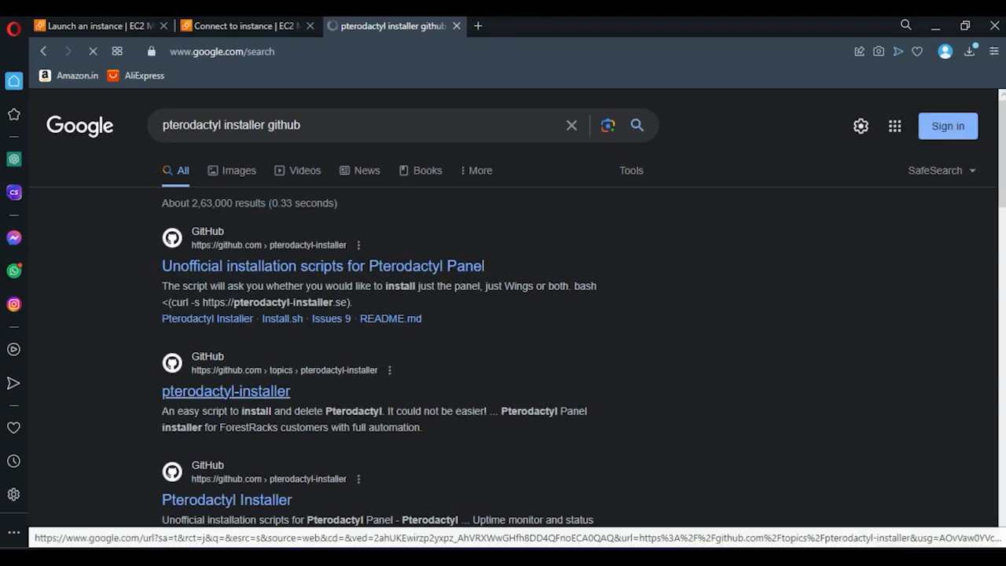
left_click(226, 390)
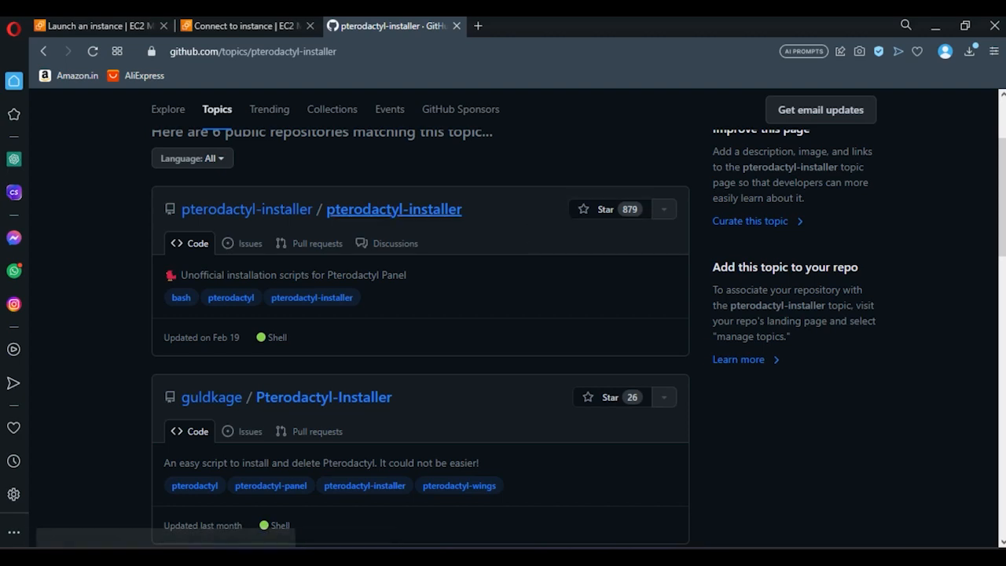
left_click(393, 207)
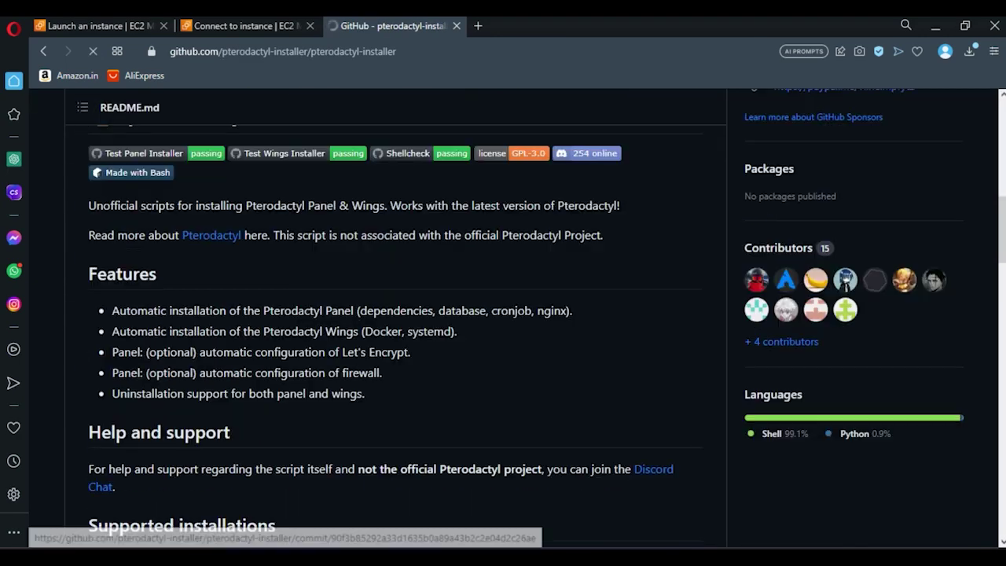
Confirm Debian 11 in the README's supported list and locate the one-line install command.
scroll("down", 3)
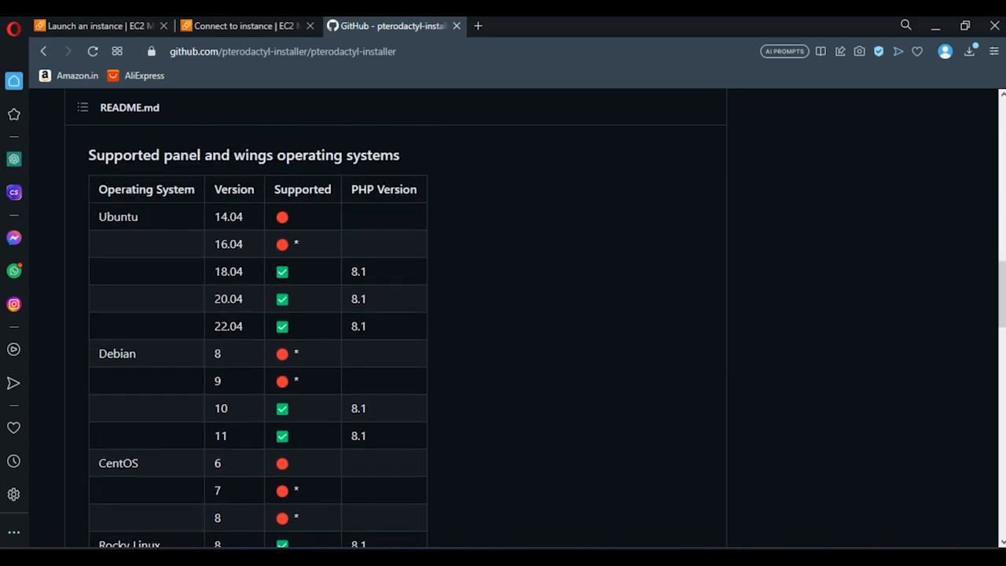
scroll("down", 3)
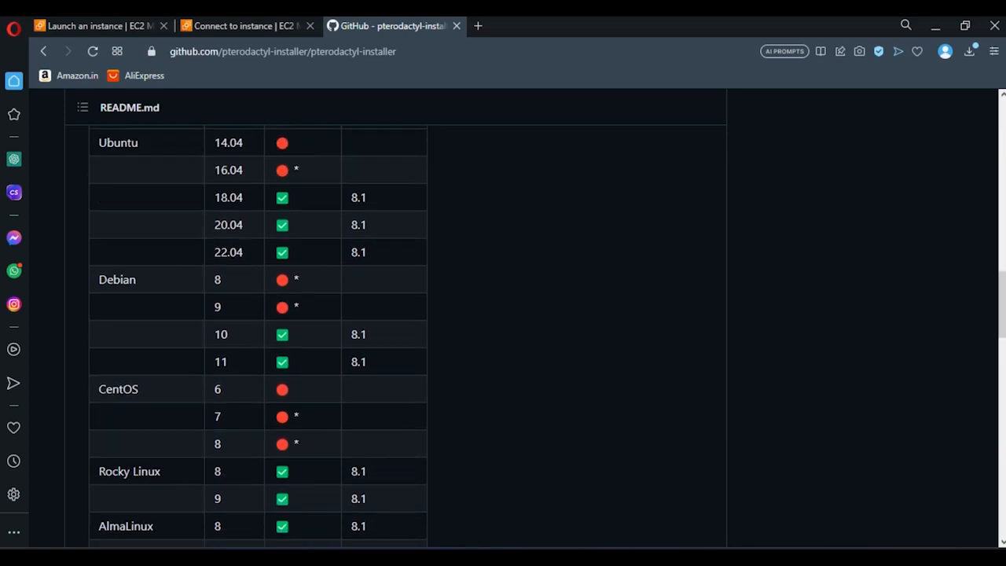
double_click(220, 361)
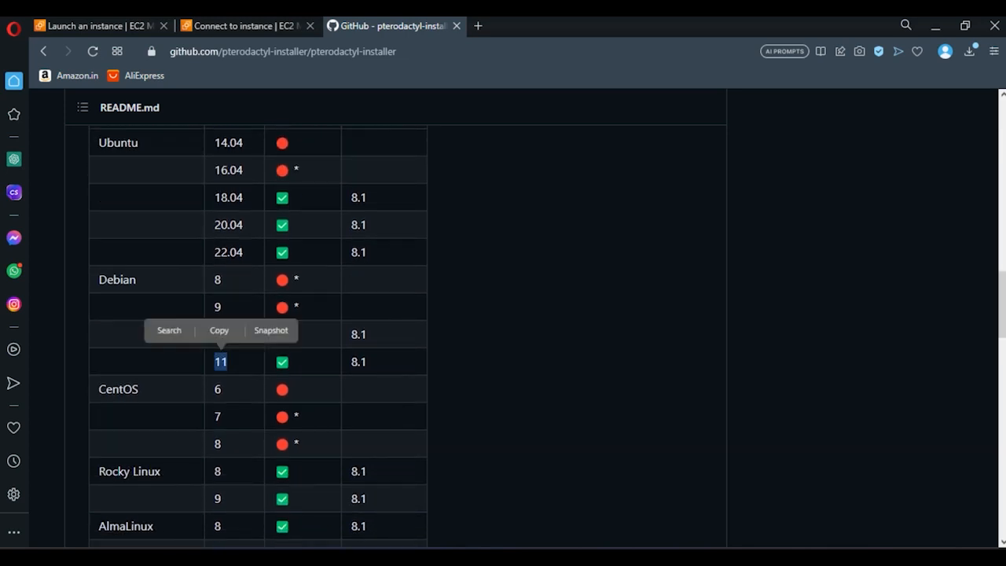
scroll("down", 3)
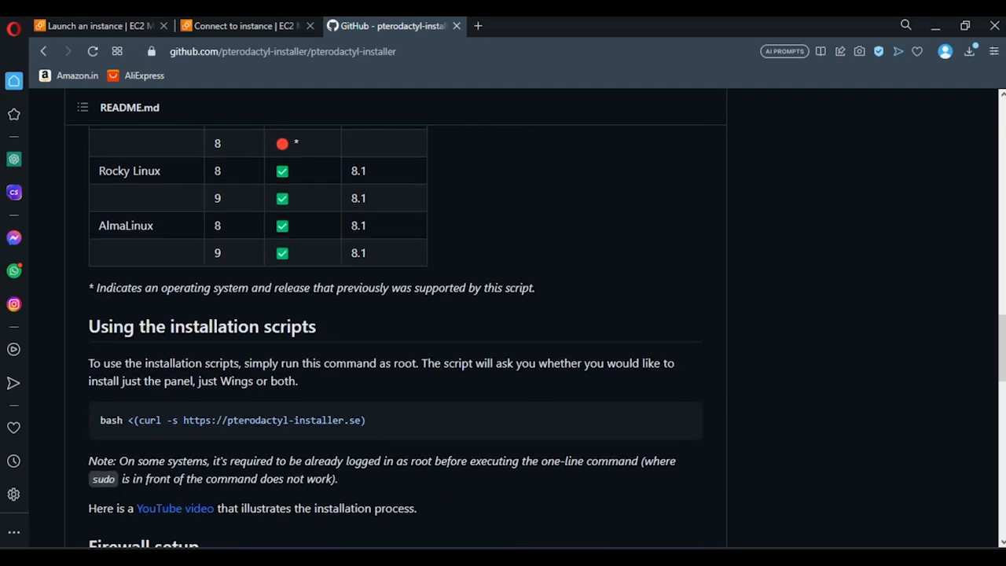
scroll("down", 3)
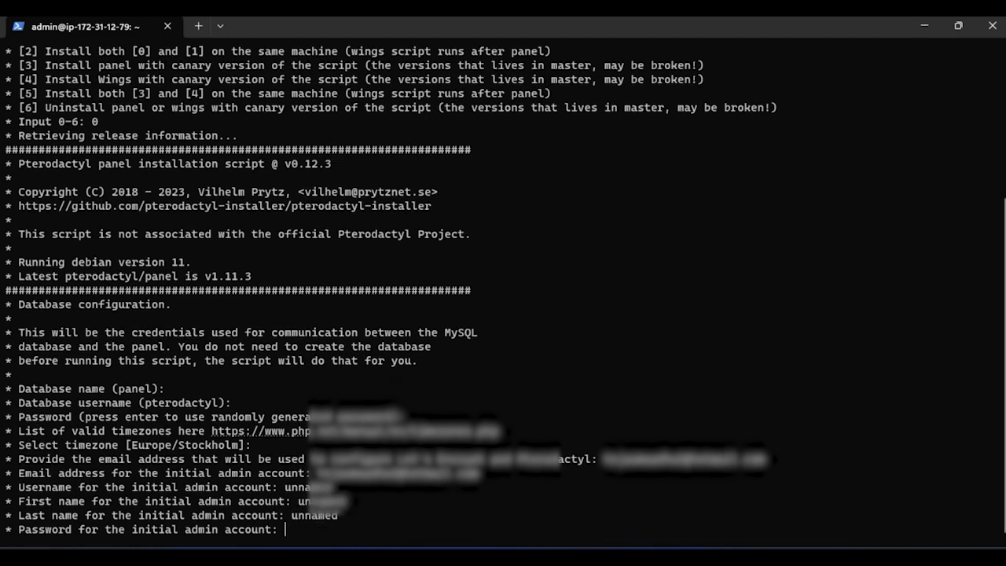
Enter and submit the initial admin account password at the installer prompt.
type("*")
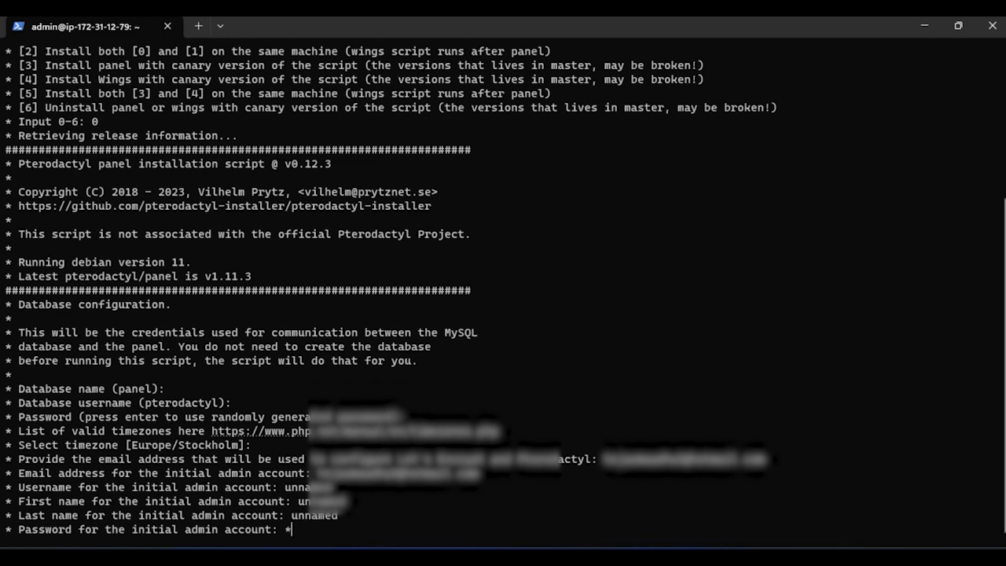
key("Return")
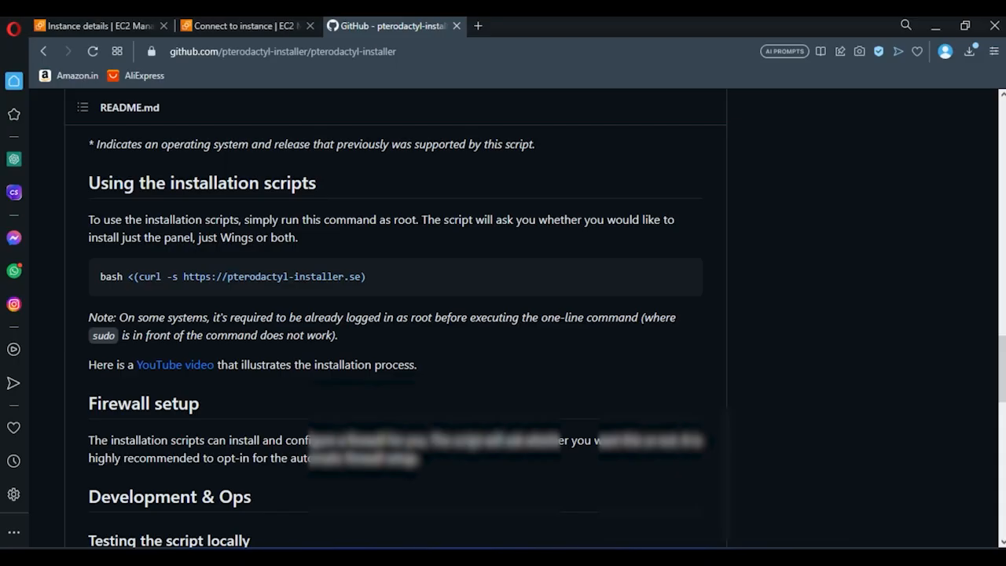
Copy the instance's Public IPv4 DNS address from the EC2 instance summary.
left_click(94, 25)
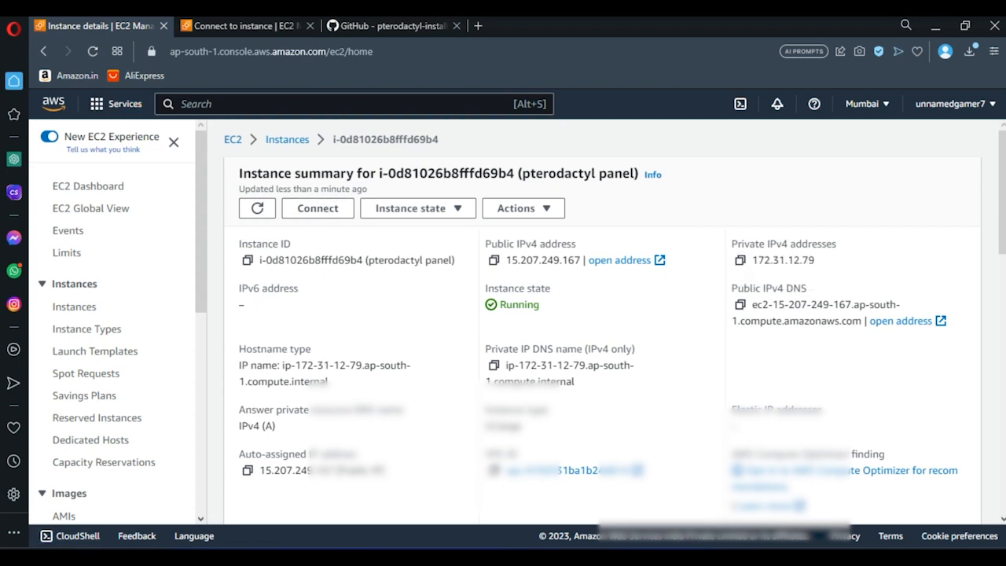
left_click(739, 305)
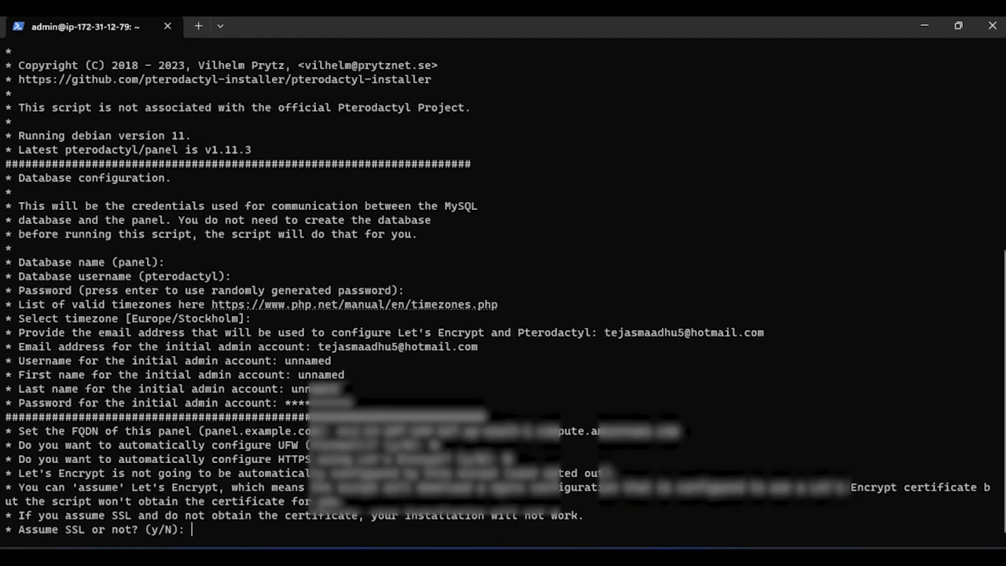
Answer N to assuming SSL, continue the installation and agree to anonymous telemetry.
type("N")
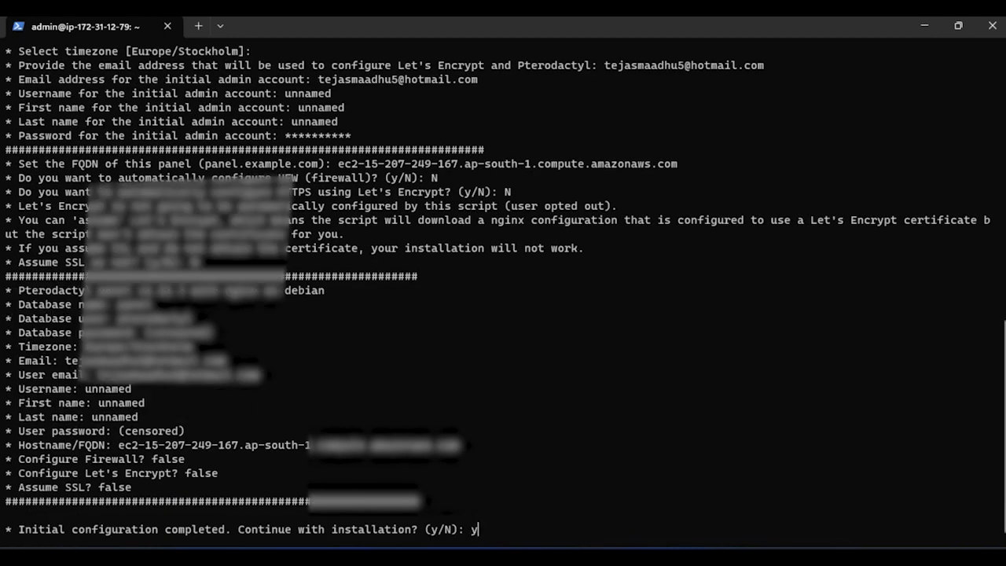
key("Return")
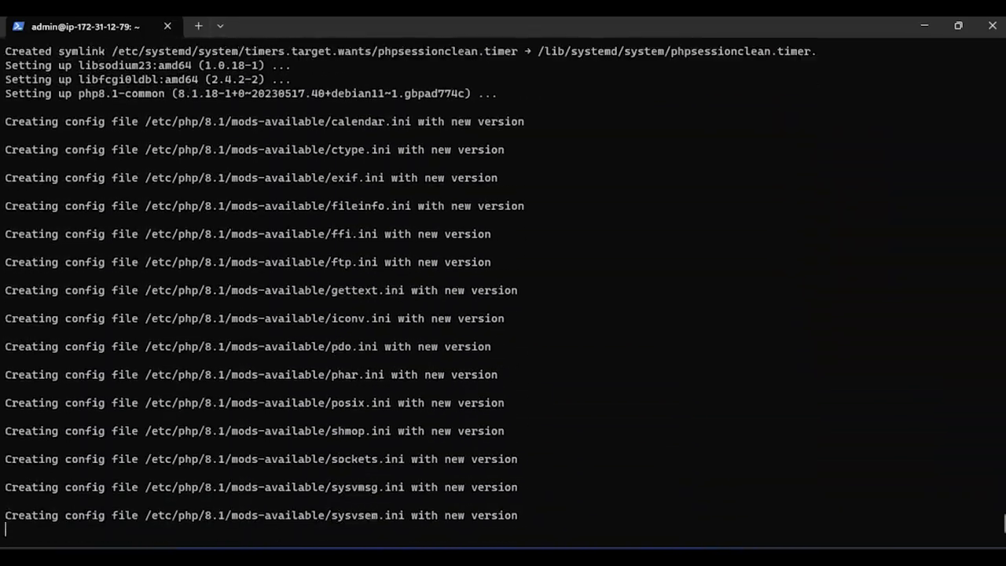
scroll("down", 3)
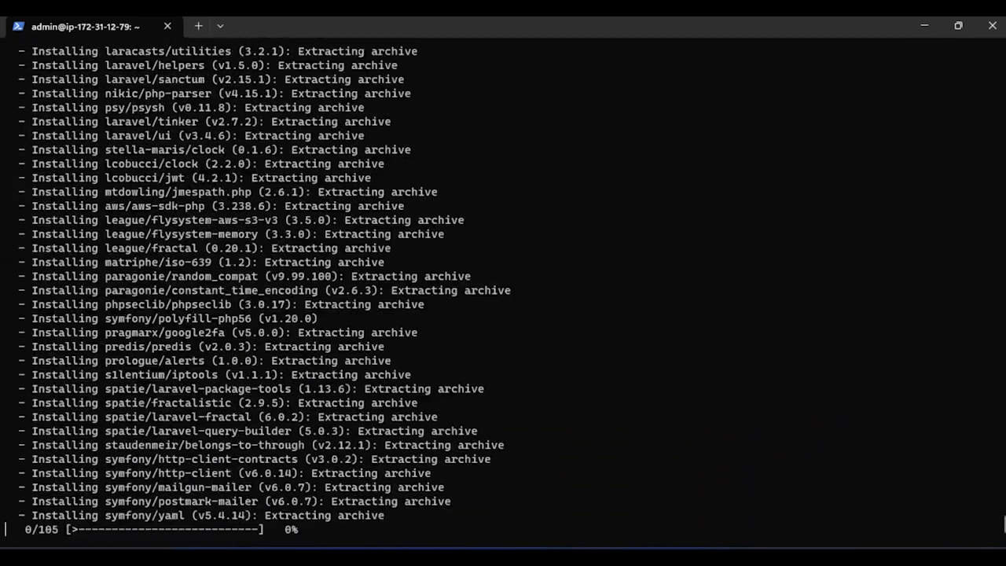
type("yes")
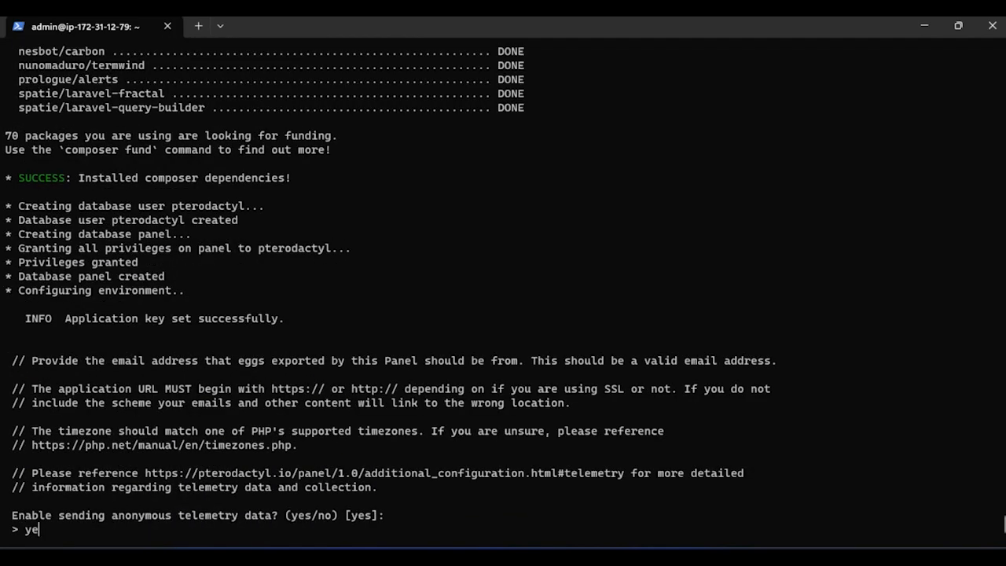
key("Return")
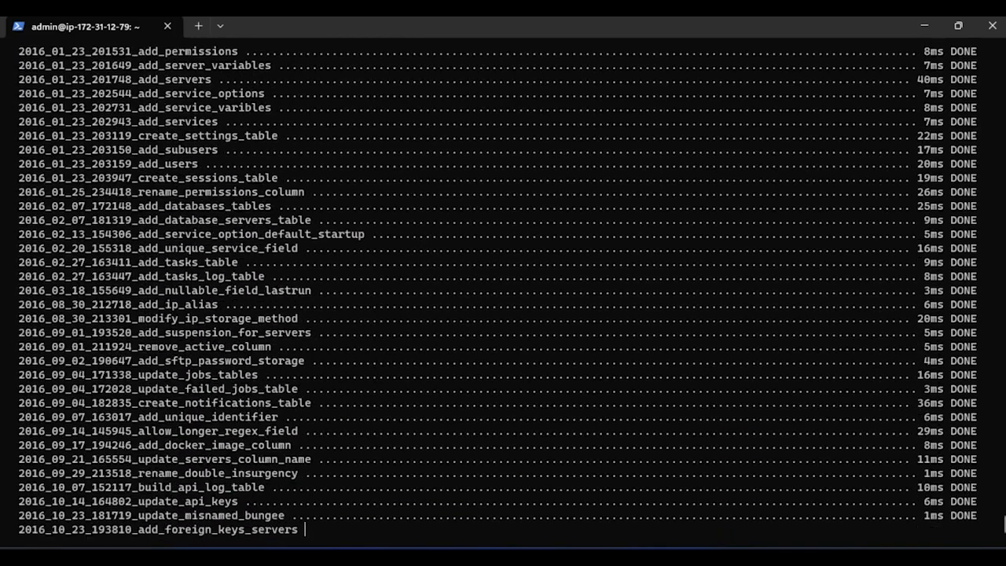
Let the installer finish and note the required firewall ports 80/443 in its completion message.
scroll("down", 3)
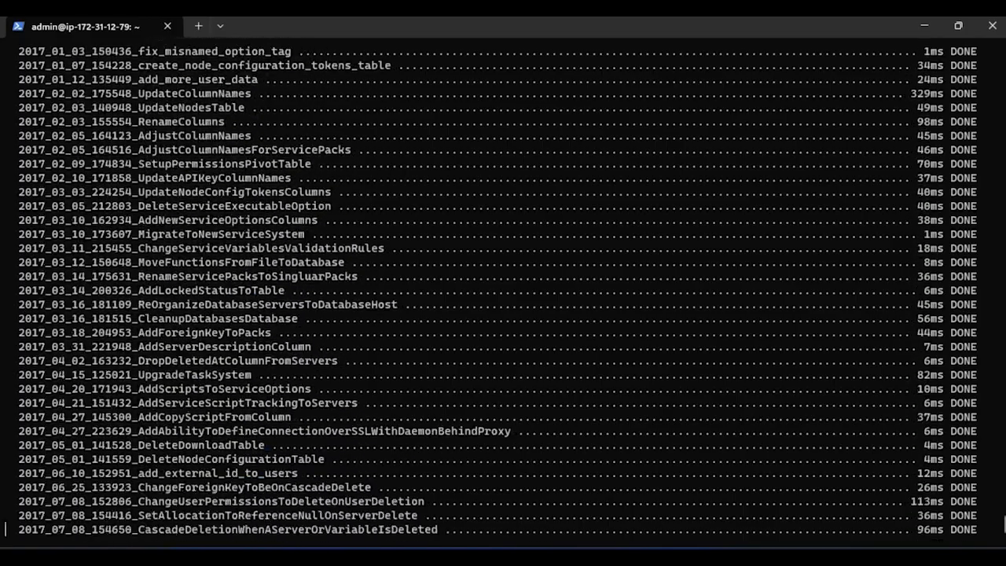
scroll("down", 3)
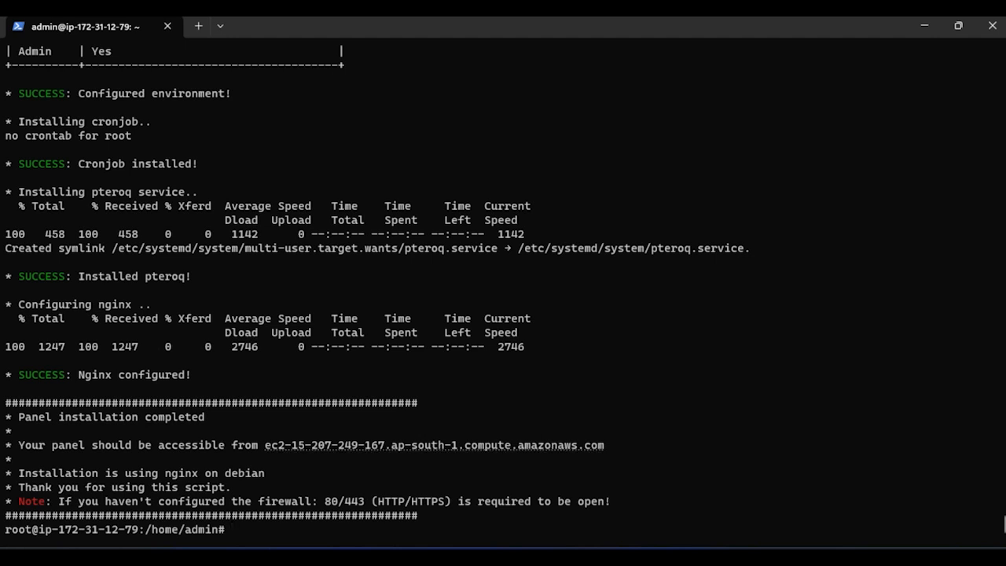
double_click(343, 500)
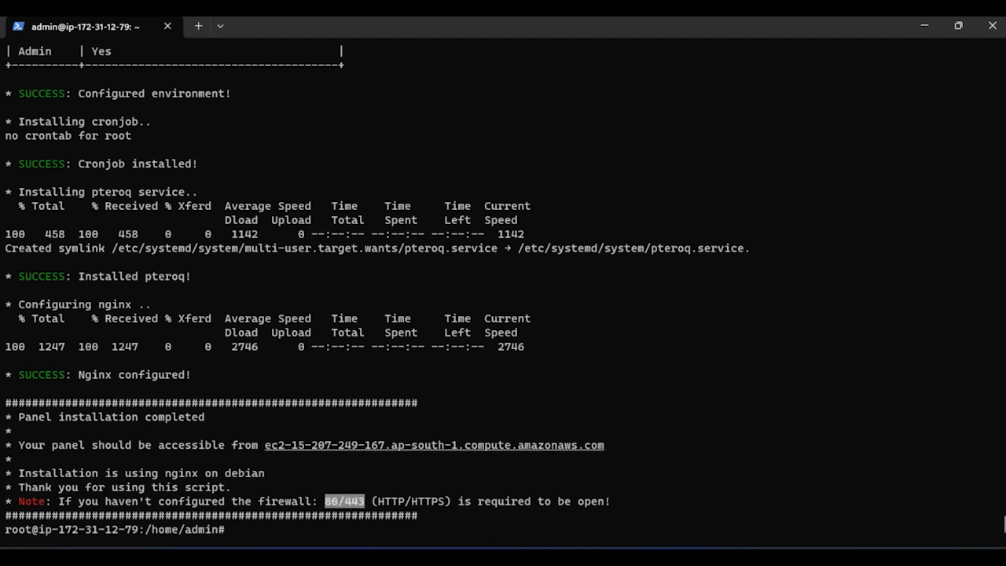
left_click(434, 445)
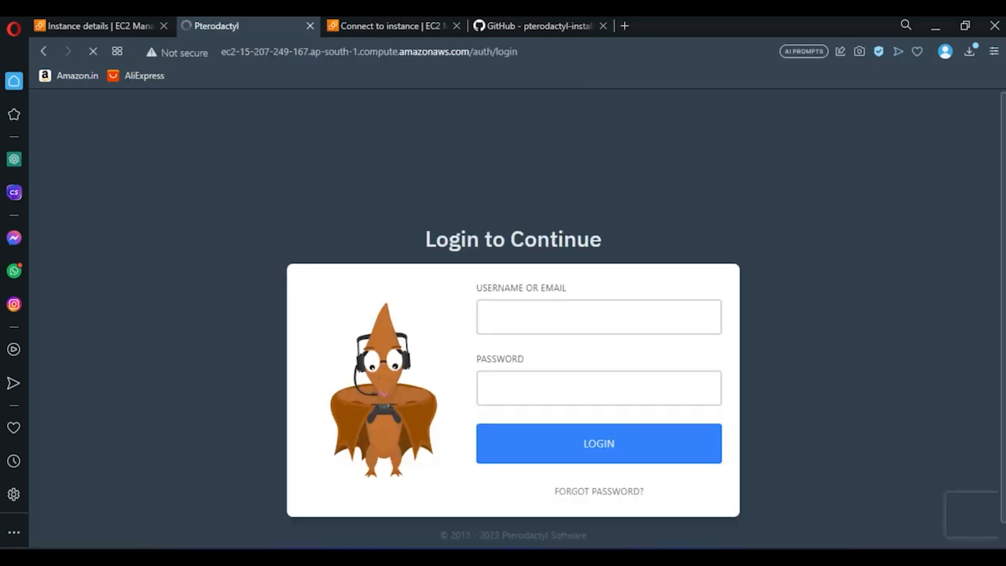
Log in to the Pterodactyl panel with the admin username and password, reaching the empty dashboard.
left_click(597, 316)
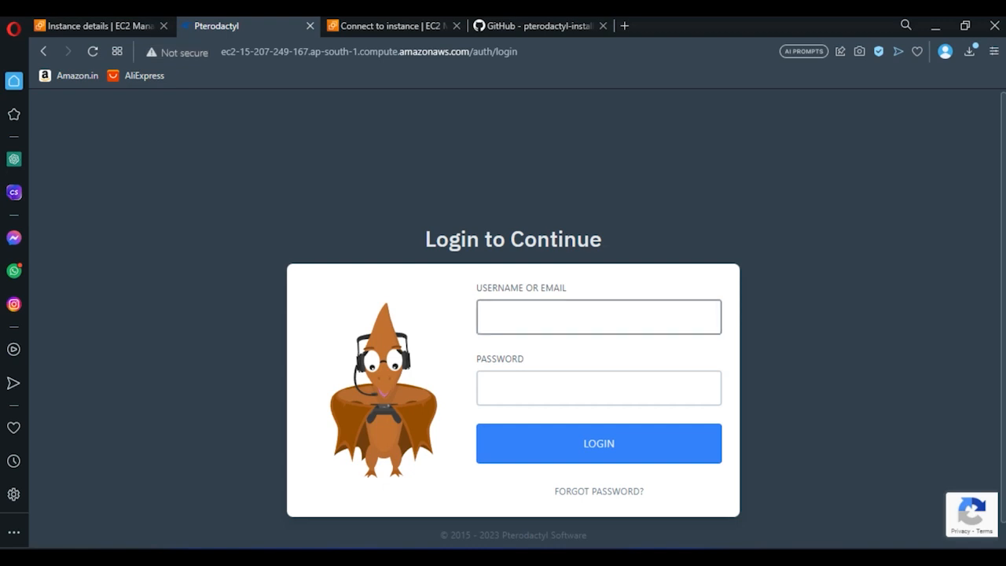
left_click(597, 387)
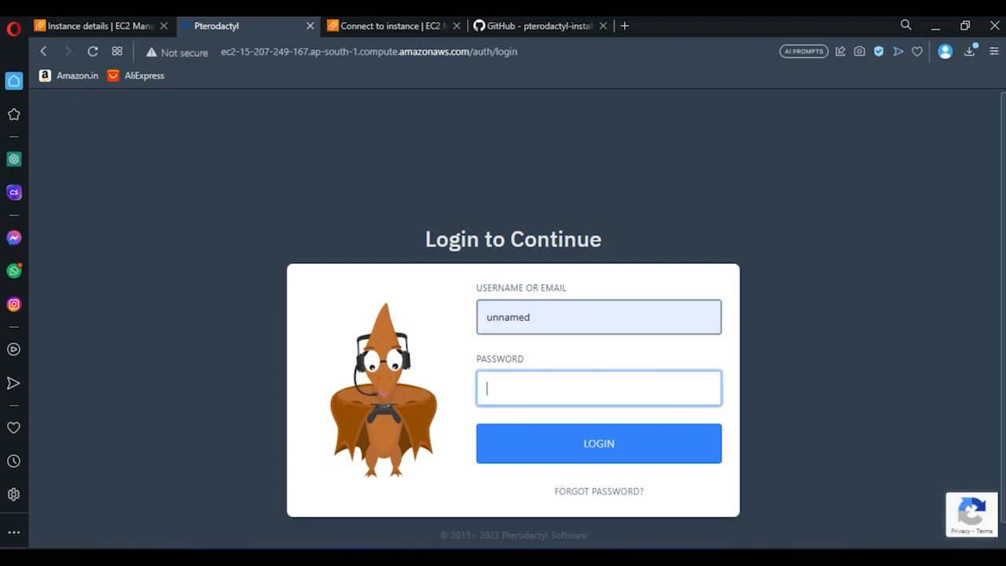
left_click(597, 443)
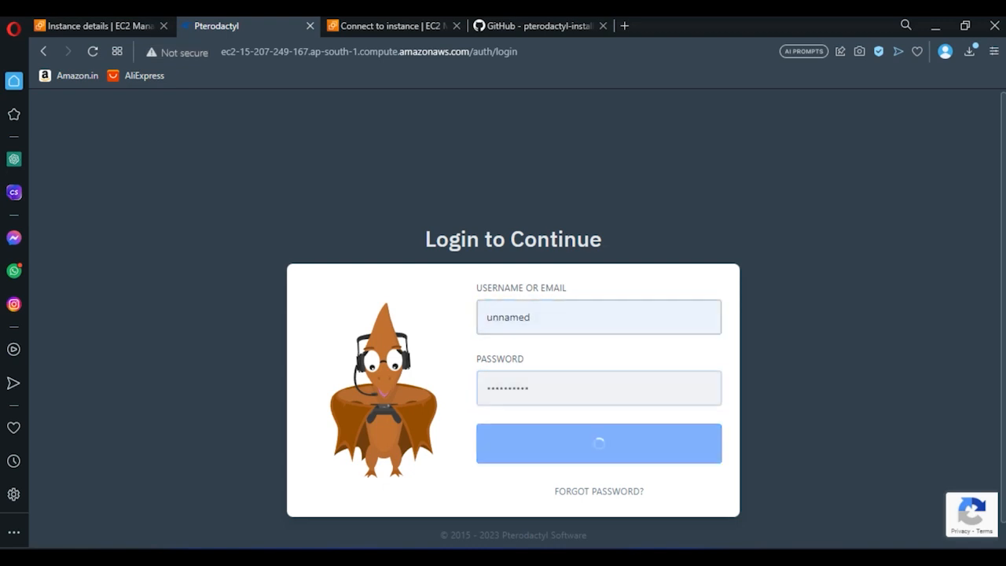
left_click(597, 443)
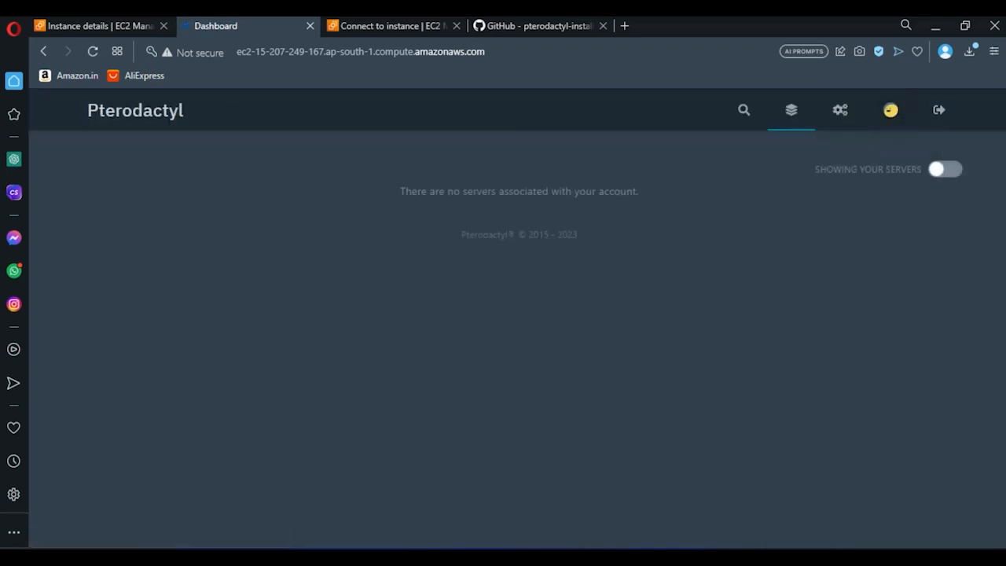
Set the panel's Company Name to Unnamed Kingdom in admin Settings and save it.
left_click(839, 110)
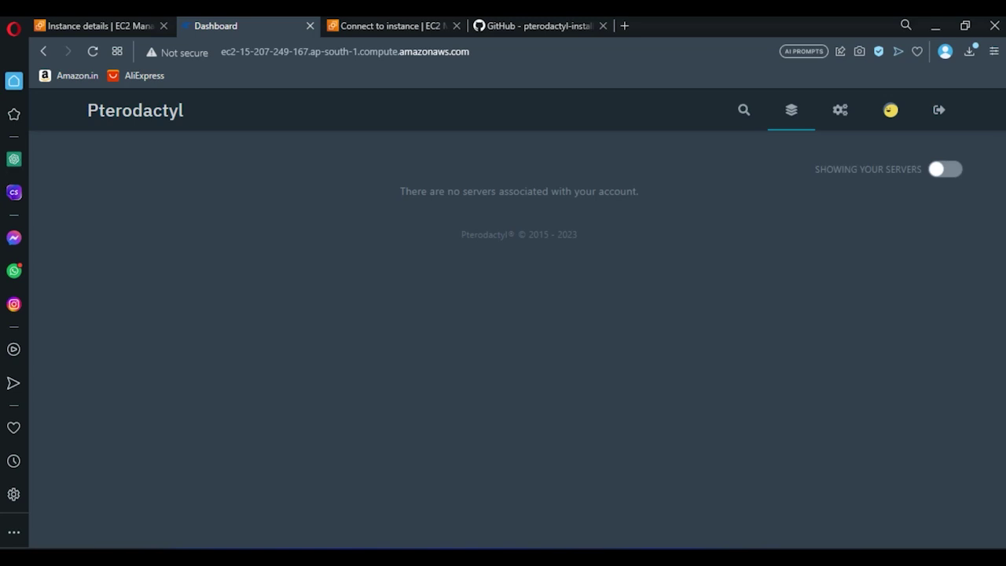
left_click(839, 110)
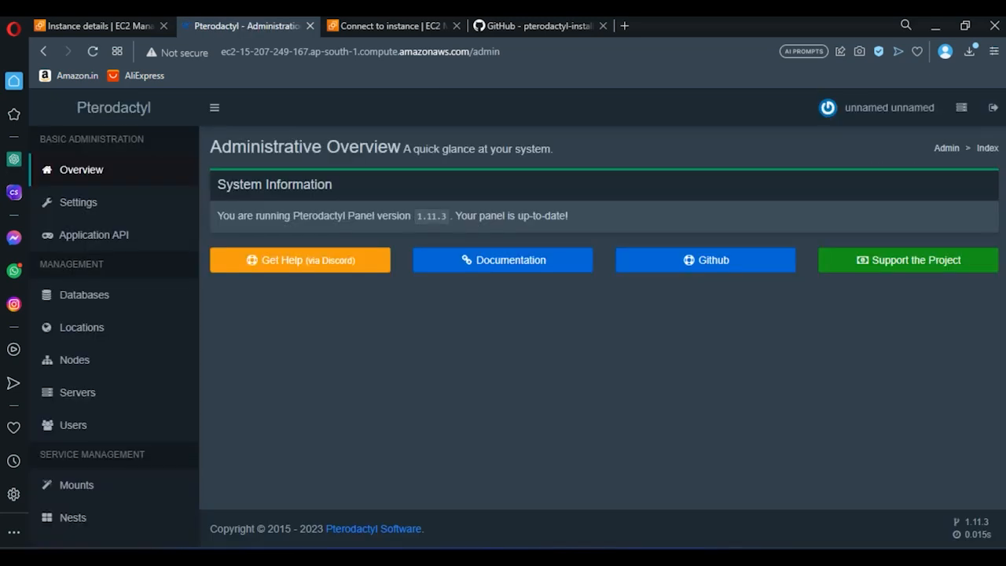
left_click(79, 201)
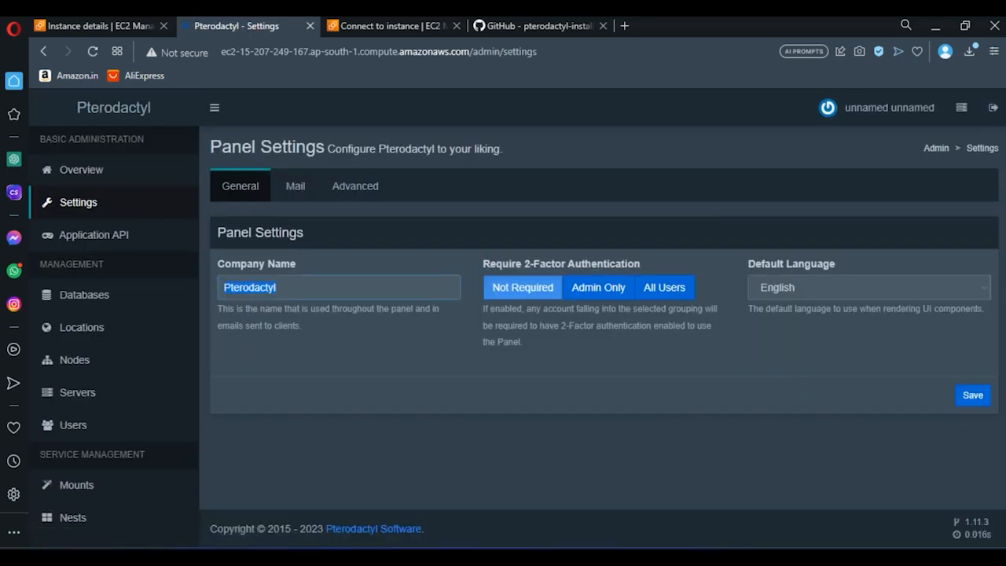
type("Unnamed Kingdom")
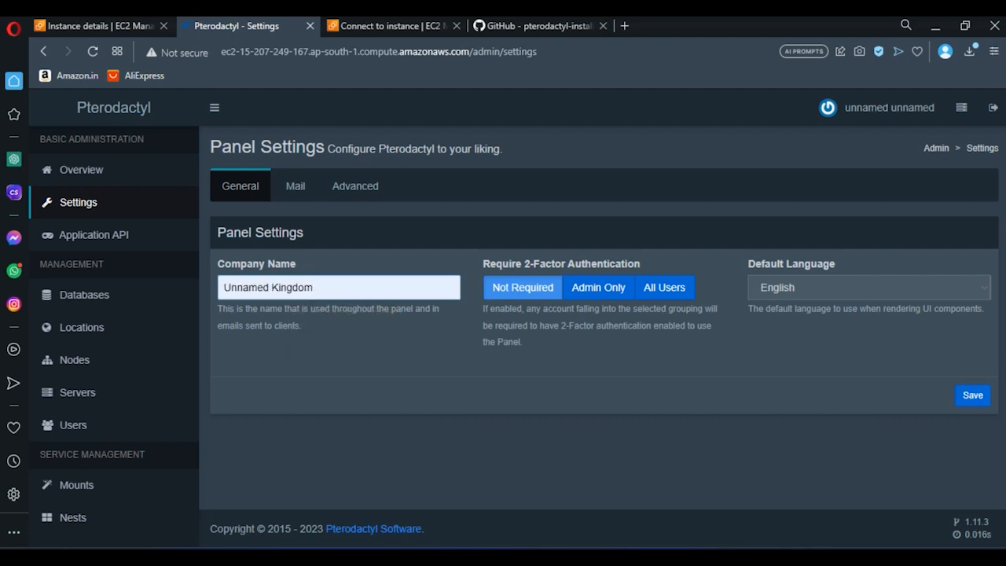
left_click(971, 396)
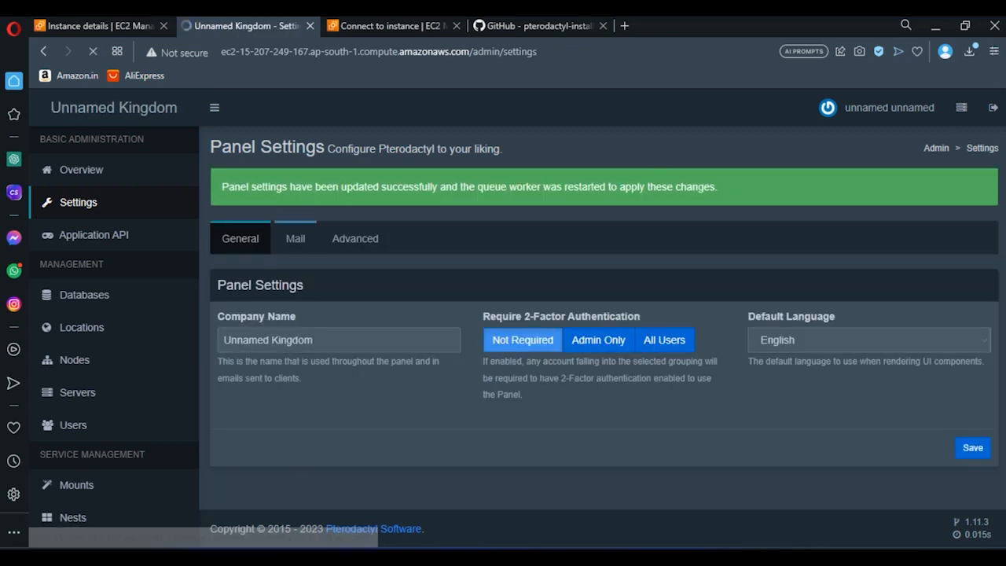
Browse the admin Mail settings, Servers and Users lists, returning to the Overview.
left_click(295, 238)
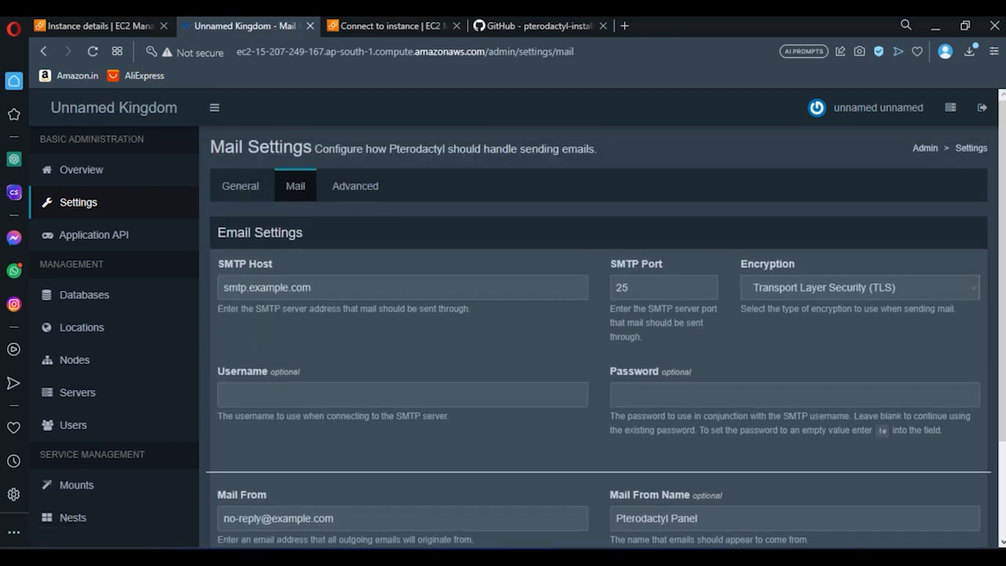
left_click(82, 170)
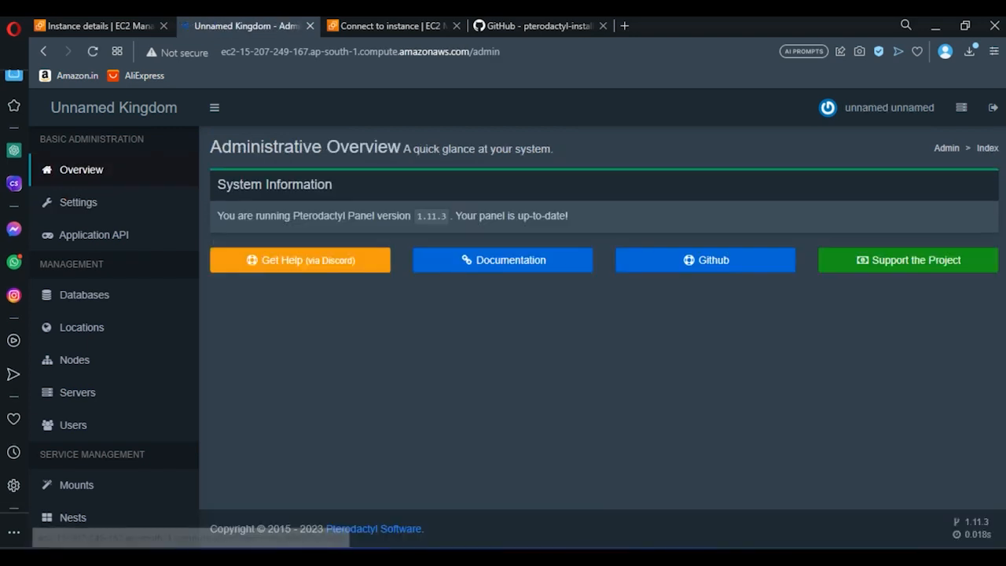
mouse_move(73, 358)
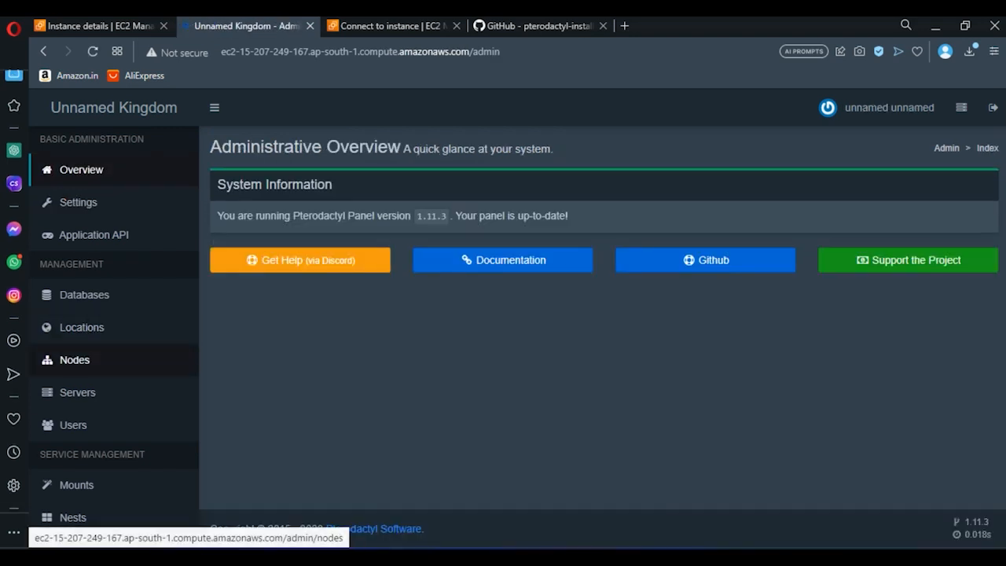
left_click(77, 393)
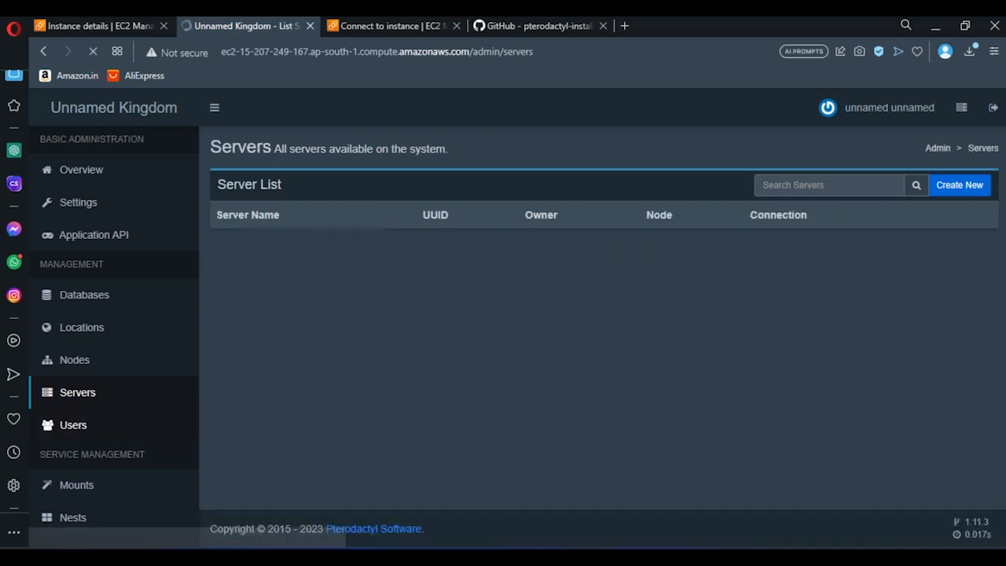
left_click(72, 424)
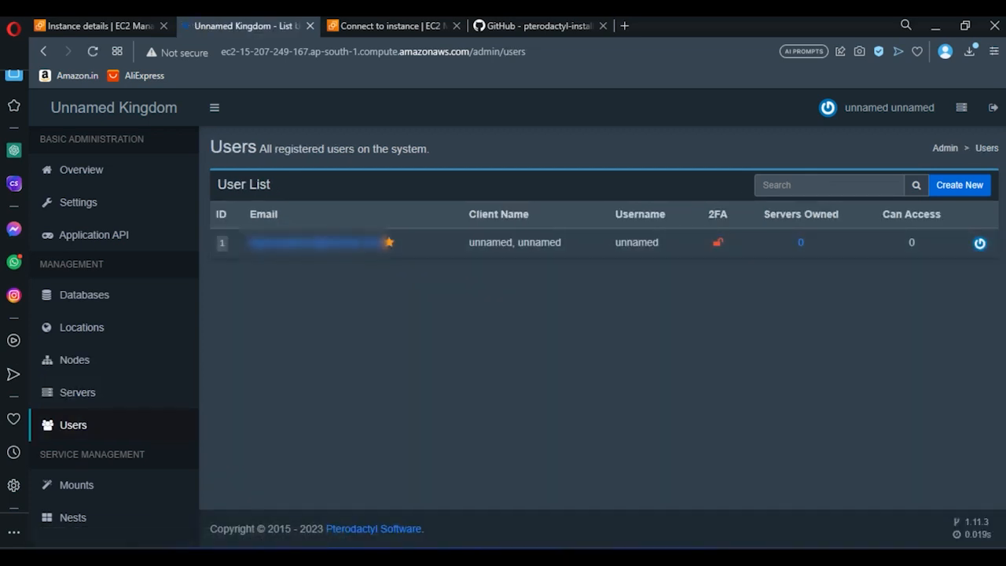
left_click(81, 170)
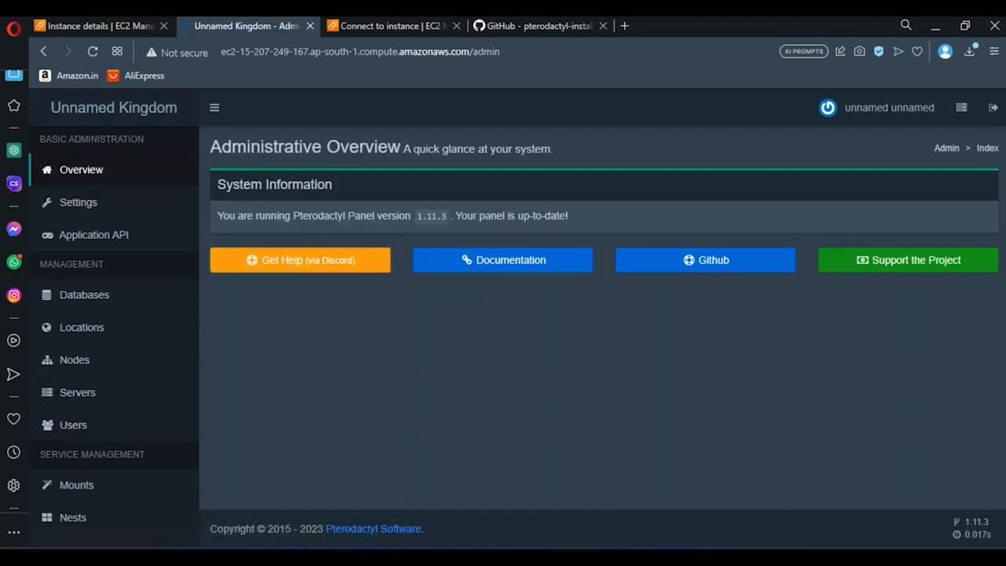